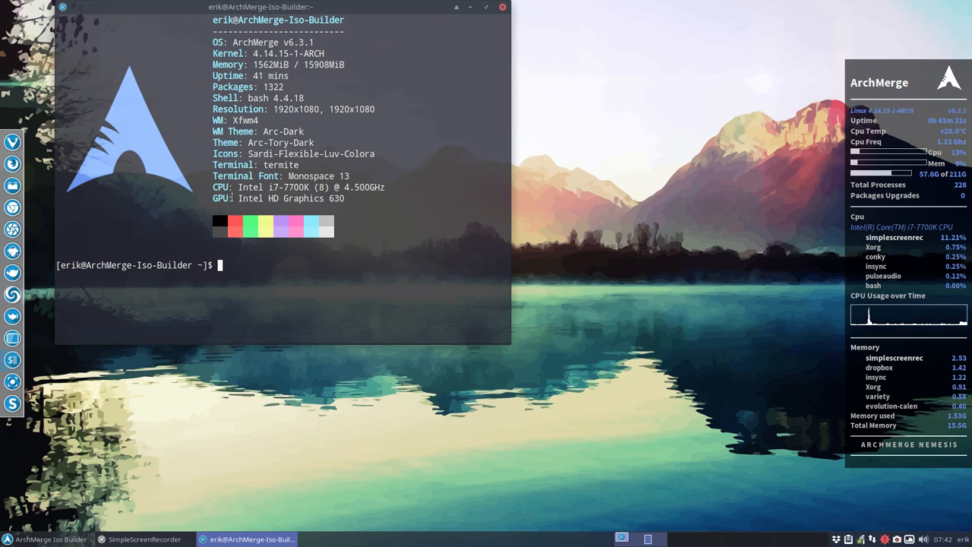
Run downgrade to see its usage, read its man page, then quit back to the prompt.
text(dwon)
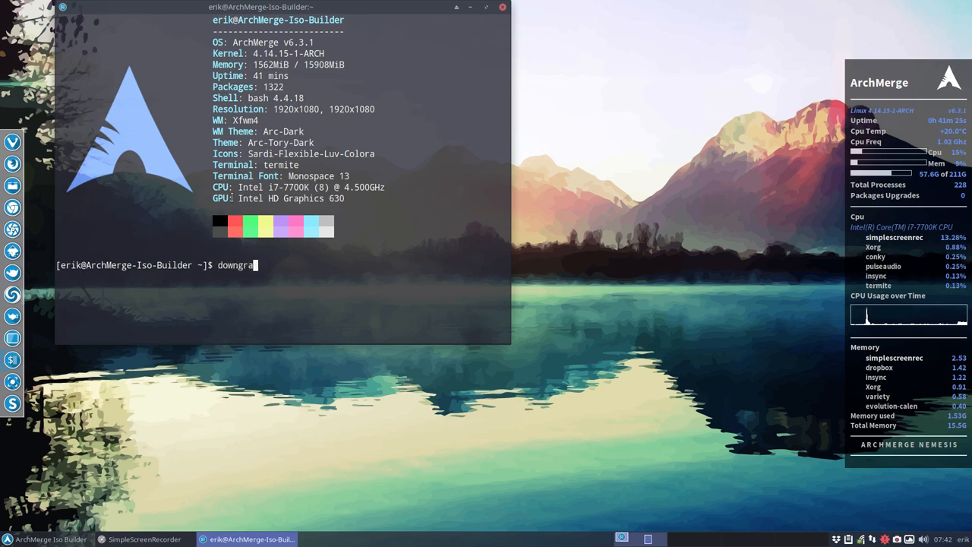
text(de)
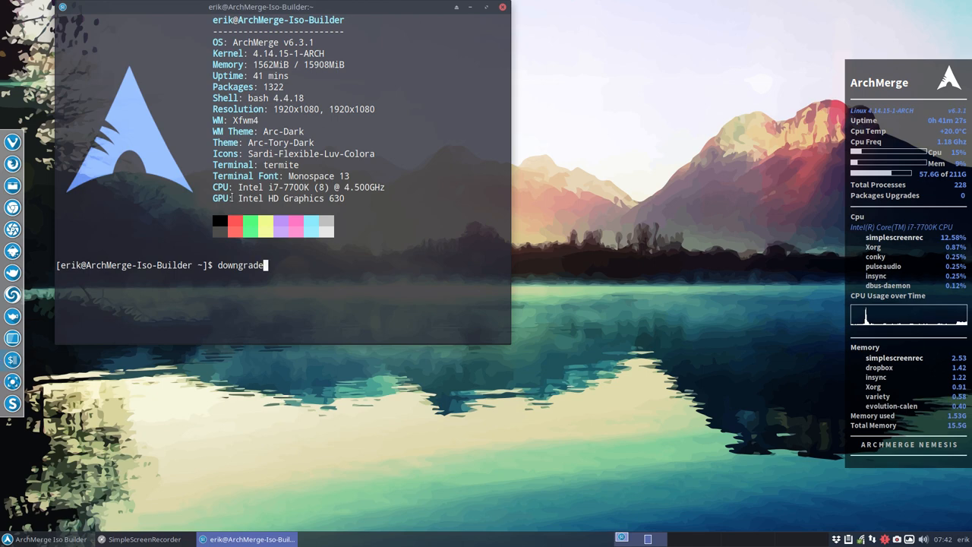
key(Return)
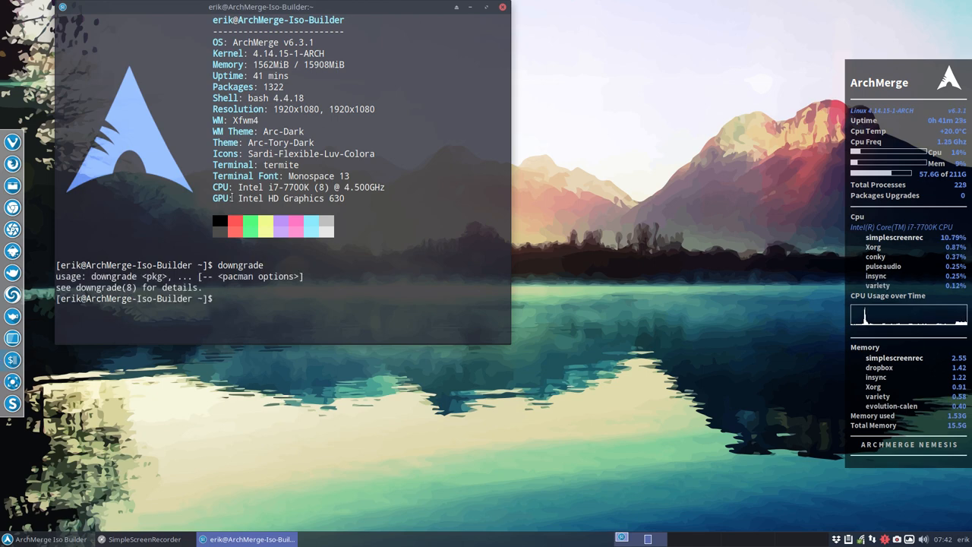
text(man downlg)
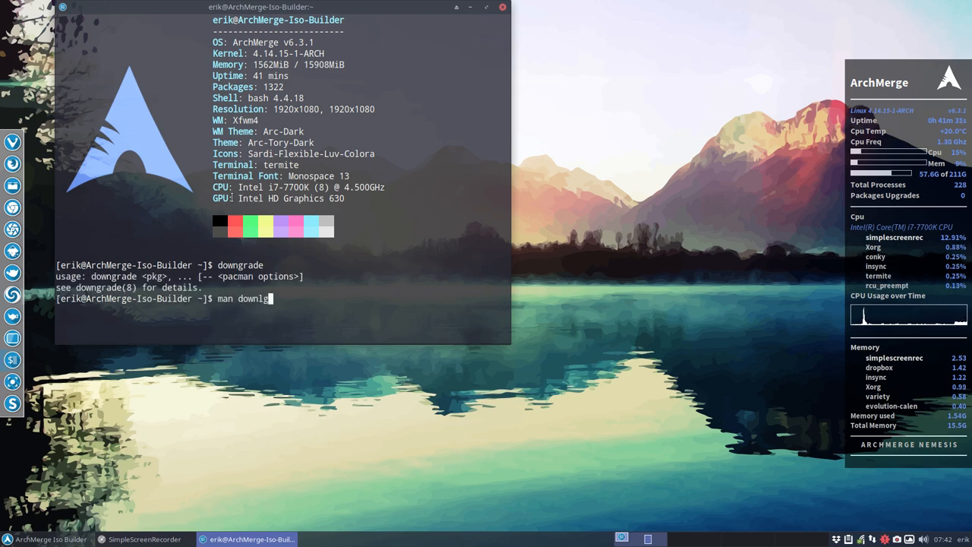
key(Return)
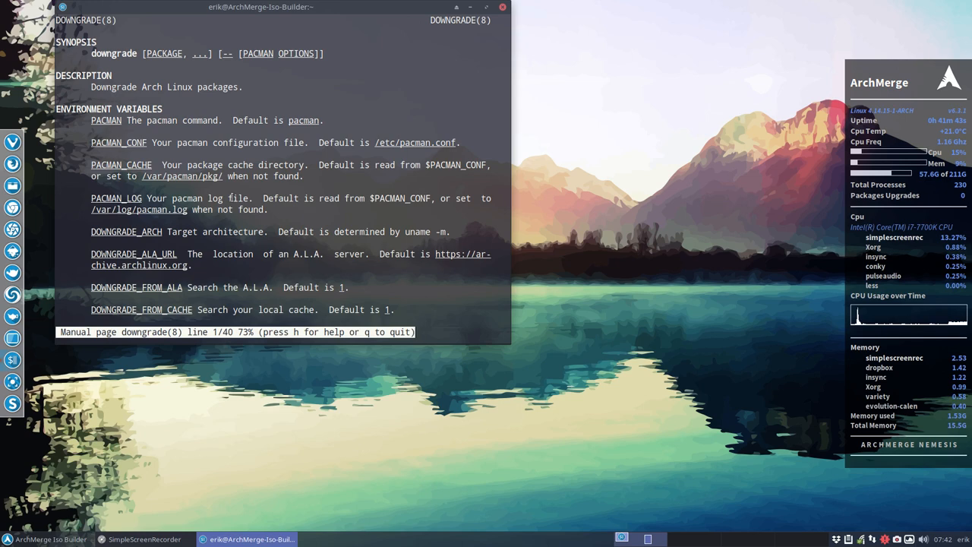
key(q)
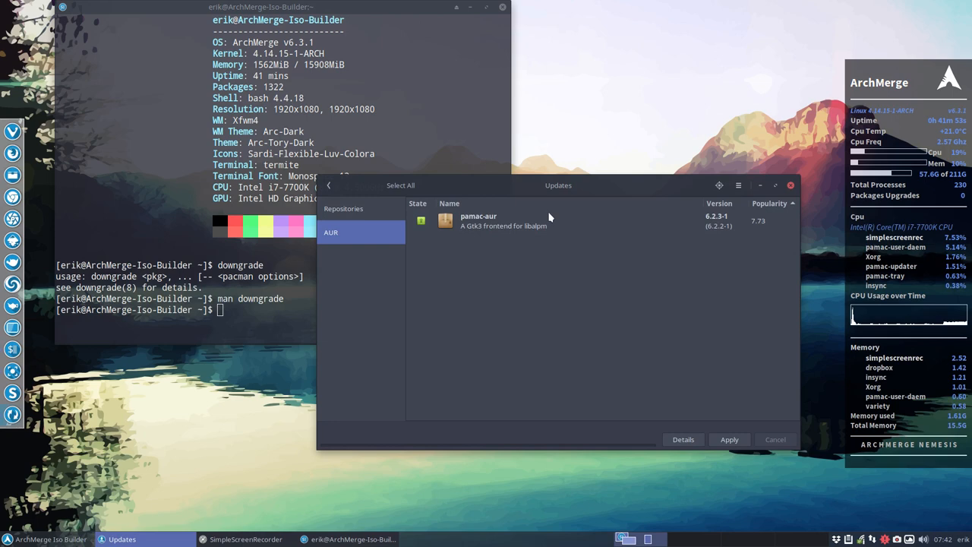
mouse_move(549, 218)
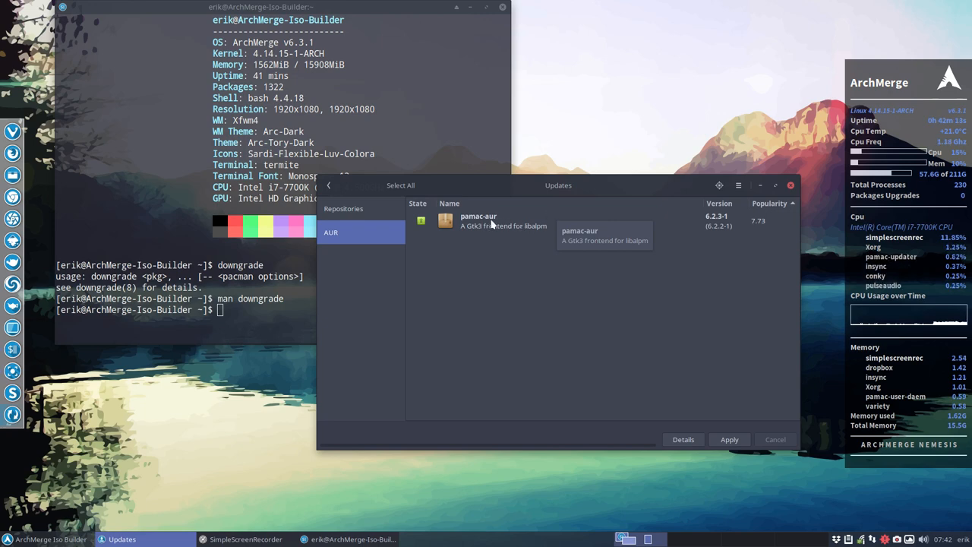
mouse_move(720, 224)
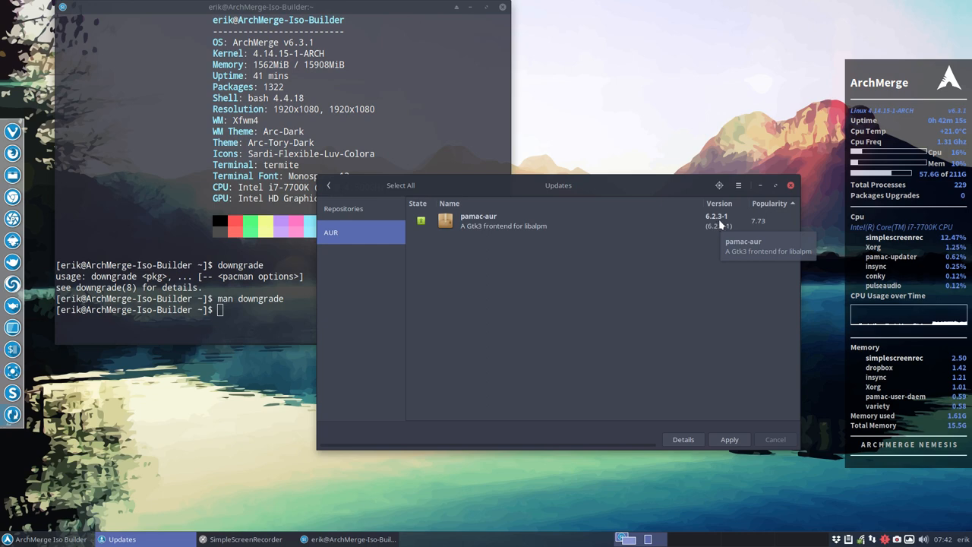
mouse_move(725, 224)
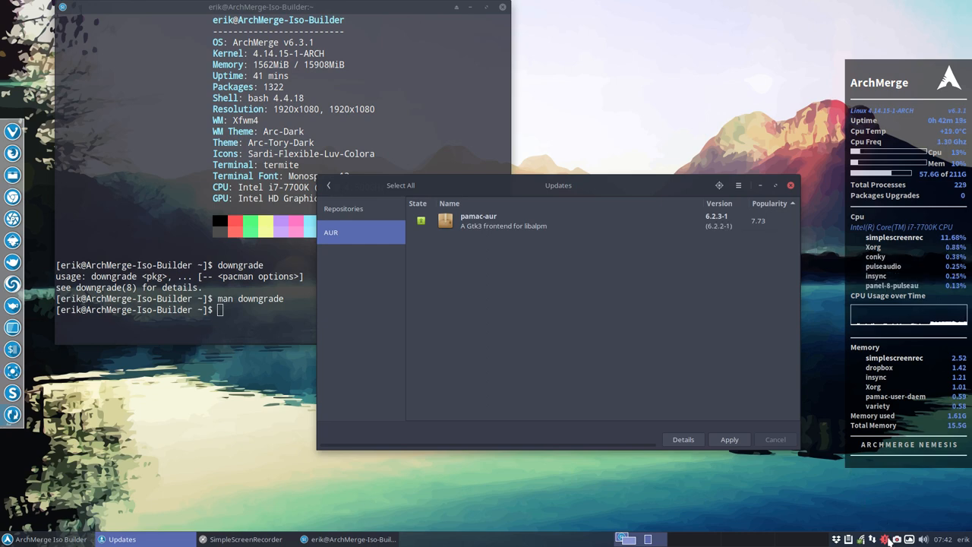
mouse_move(637, 240)
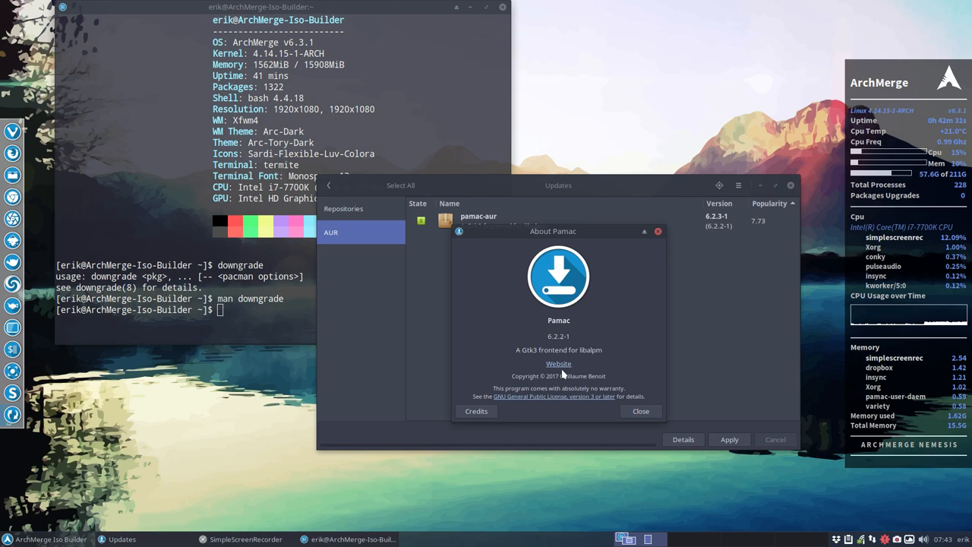
mouse_move(562, 413)
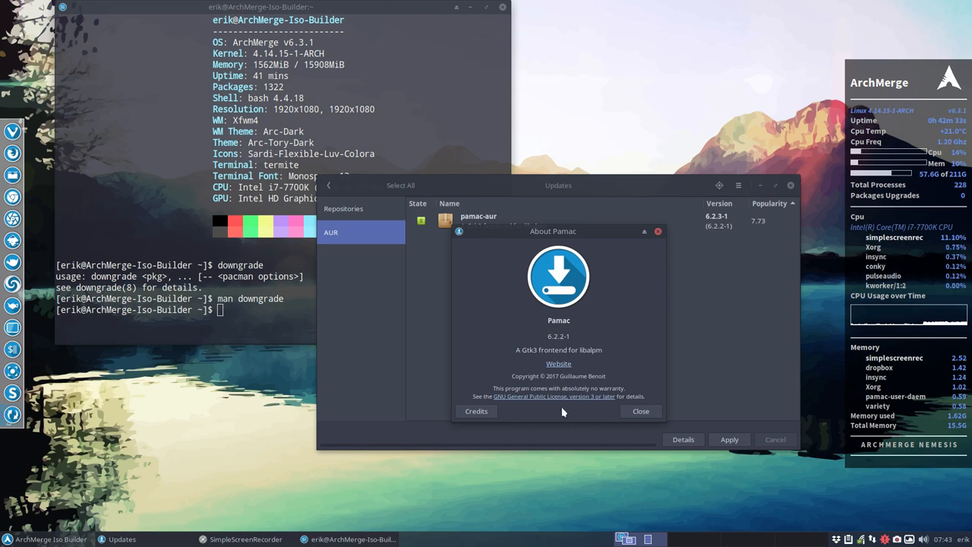
Close About, review Preferences General and AUR tabs showing AUR support enabled, then close them.
click(639, 411)
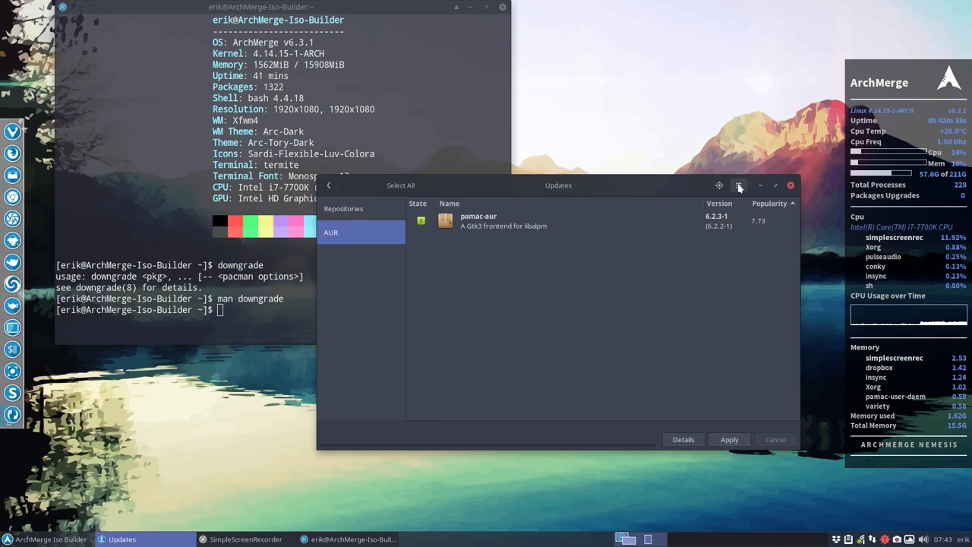
click(738, 186)
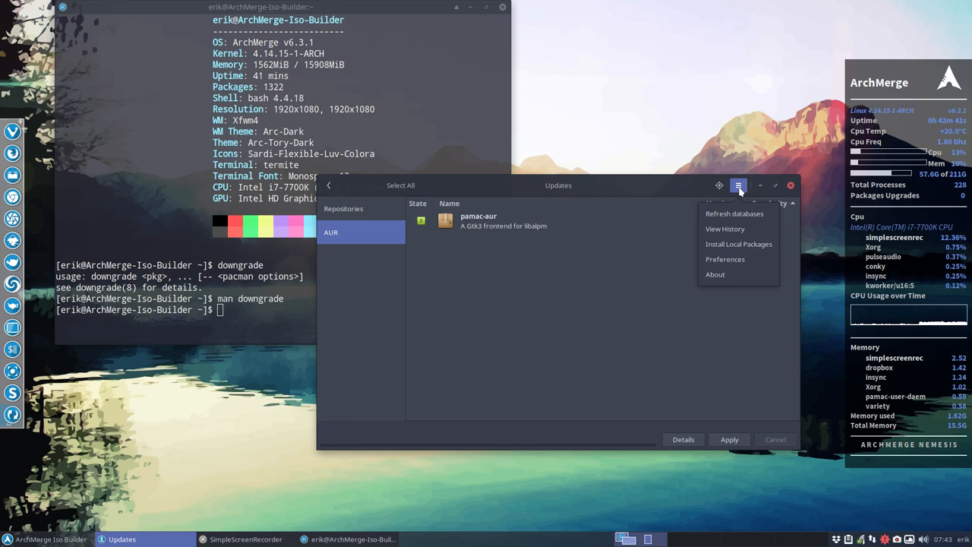
mouse_move(725, 259)
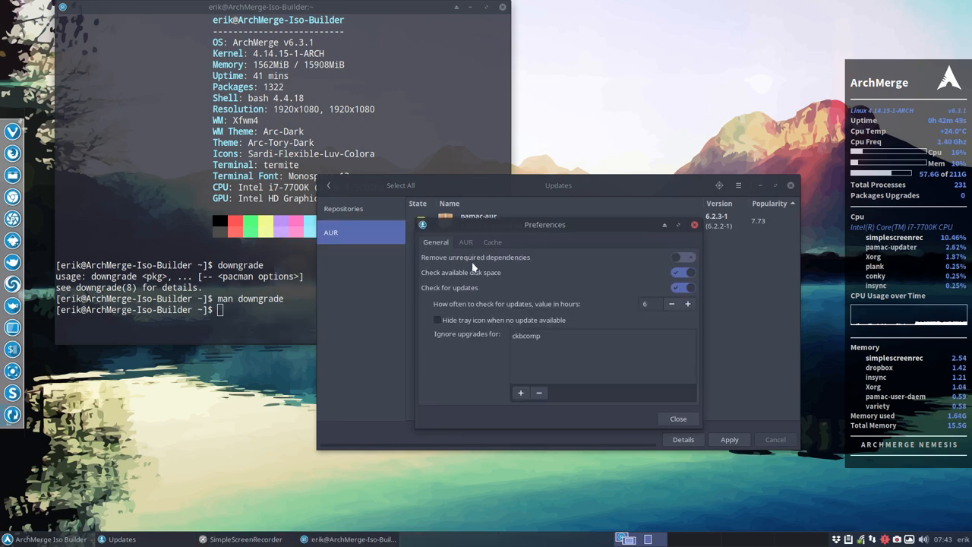
click(466, 242)
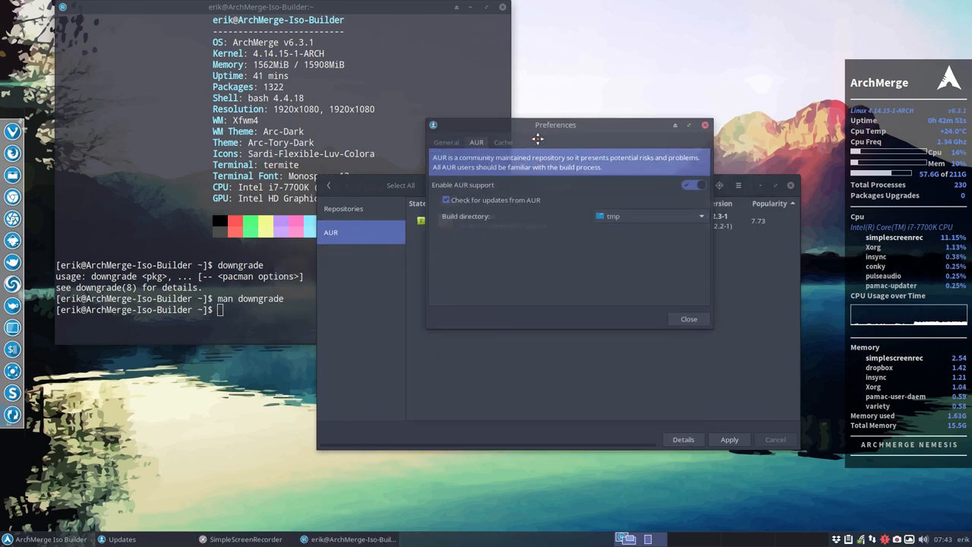
drag(555, 124, 568, 216)
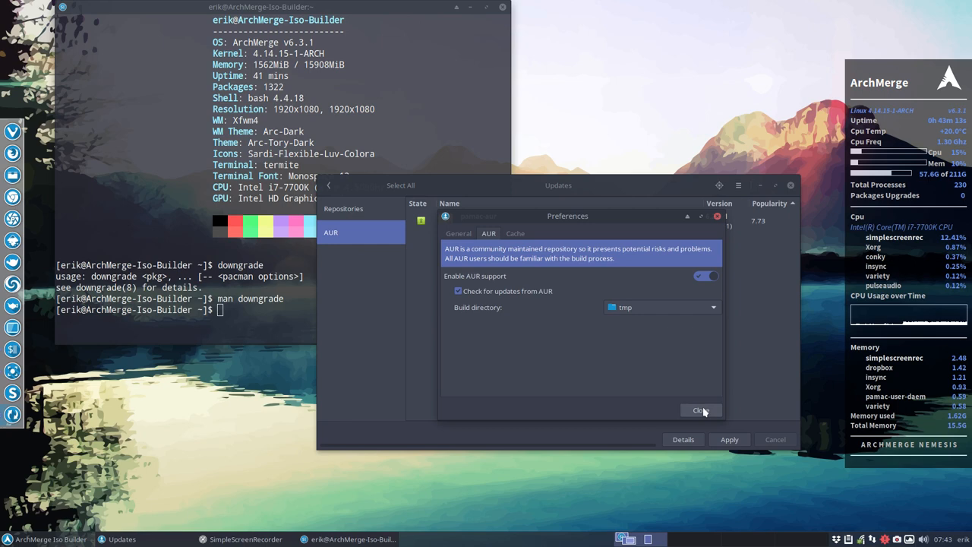
click(699, 410)
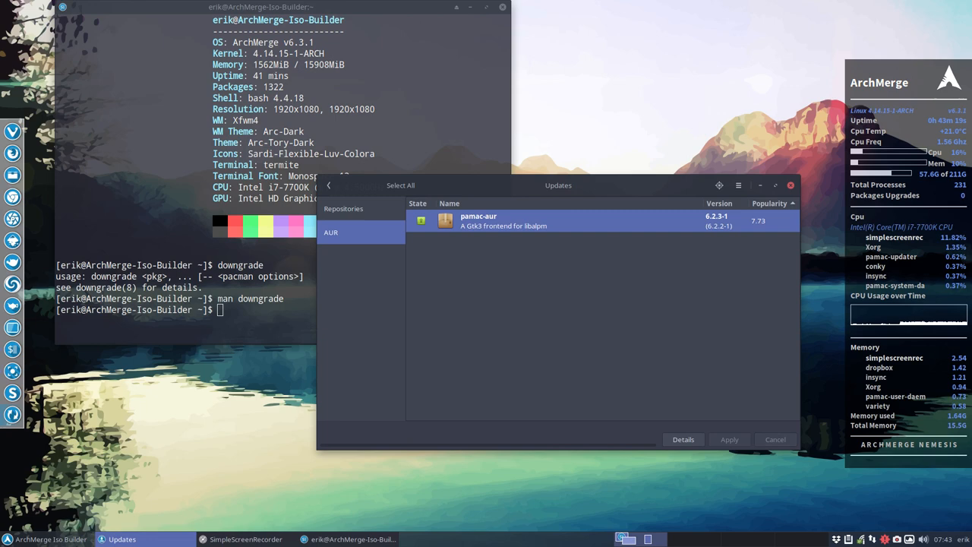
Apply the pamac-aur upgrade to 6.2.3-1 and bring up the Package Manager window.
click(729, 439)
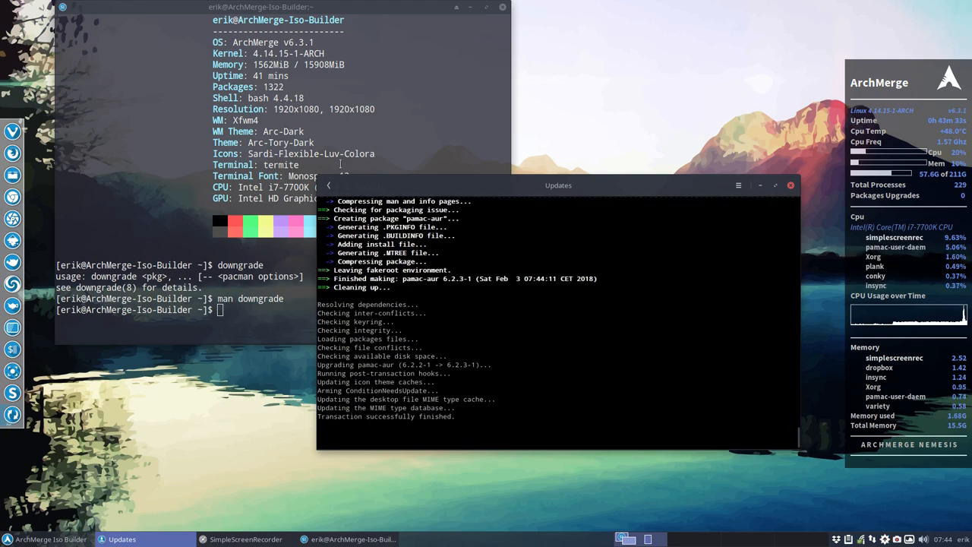
click(790, 184)
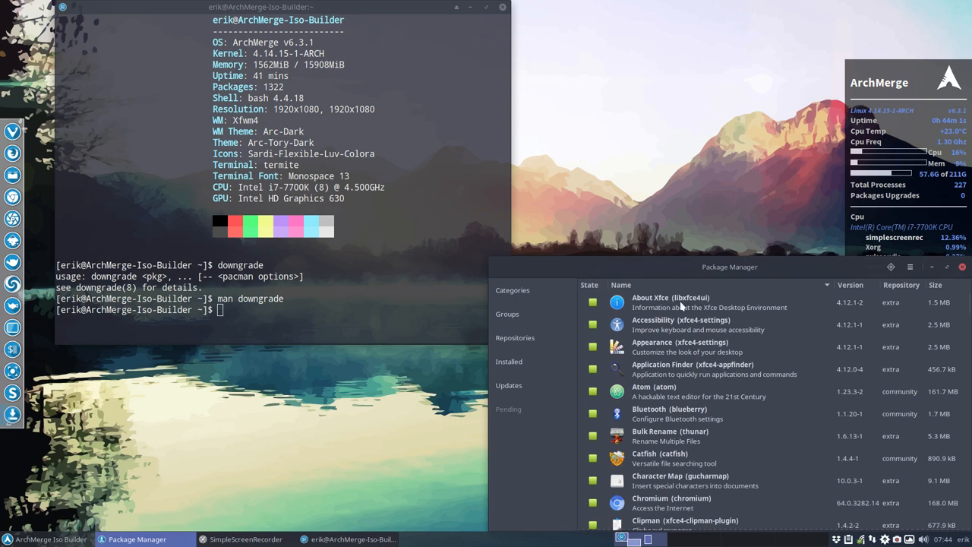
Check the About dialog reports Pamac 6.2.3-1, then close it.
click(662, 99)
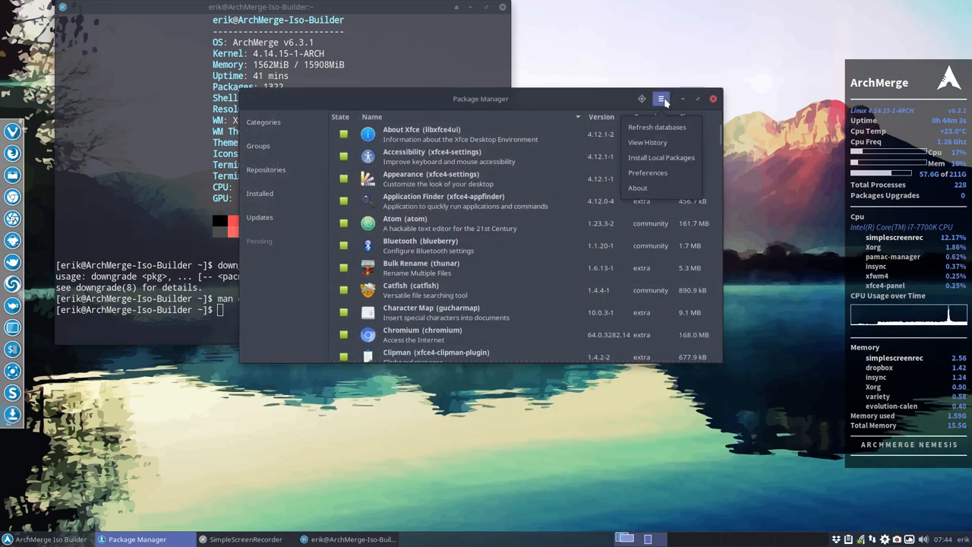
click(638, 187)
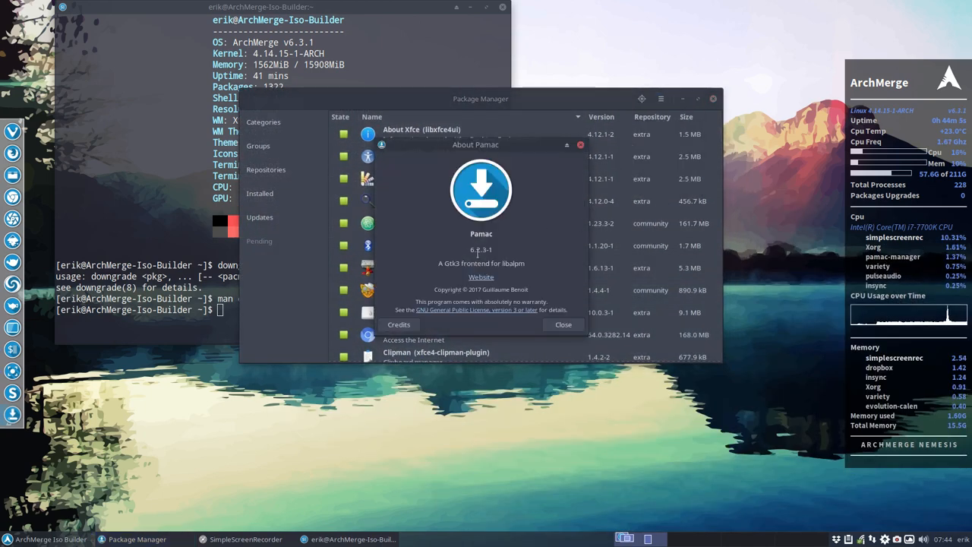
double_click(481, 249)
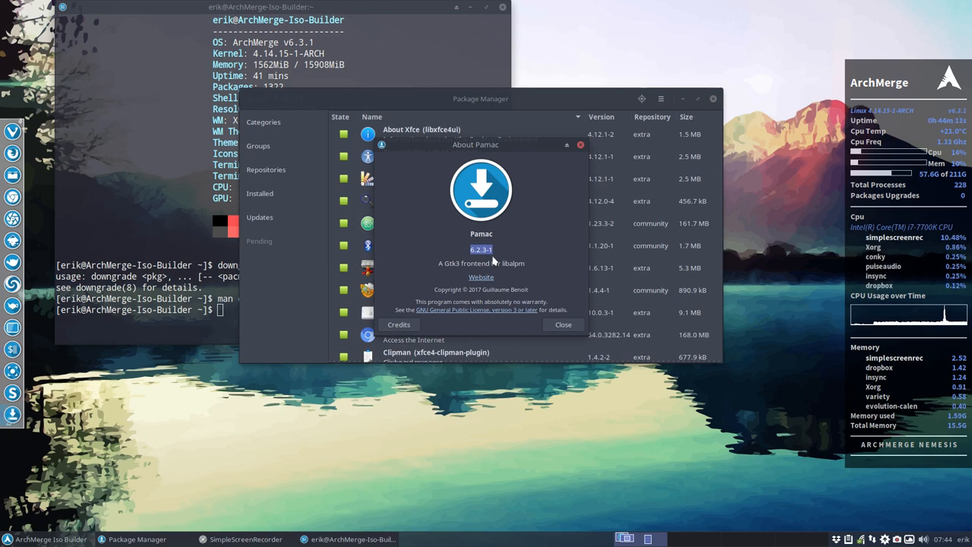
click(562, 324)
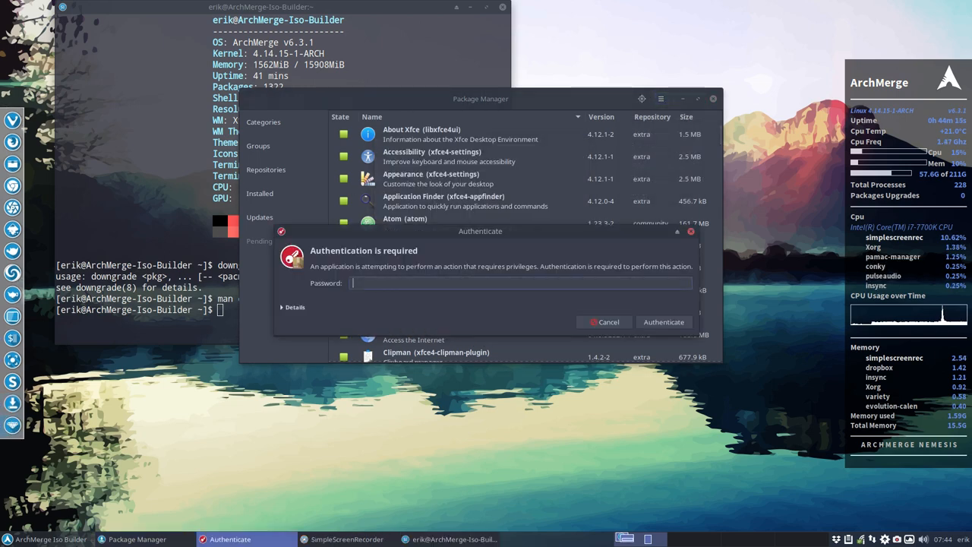
click(609, 321)
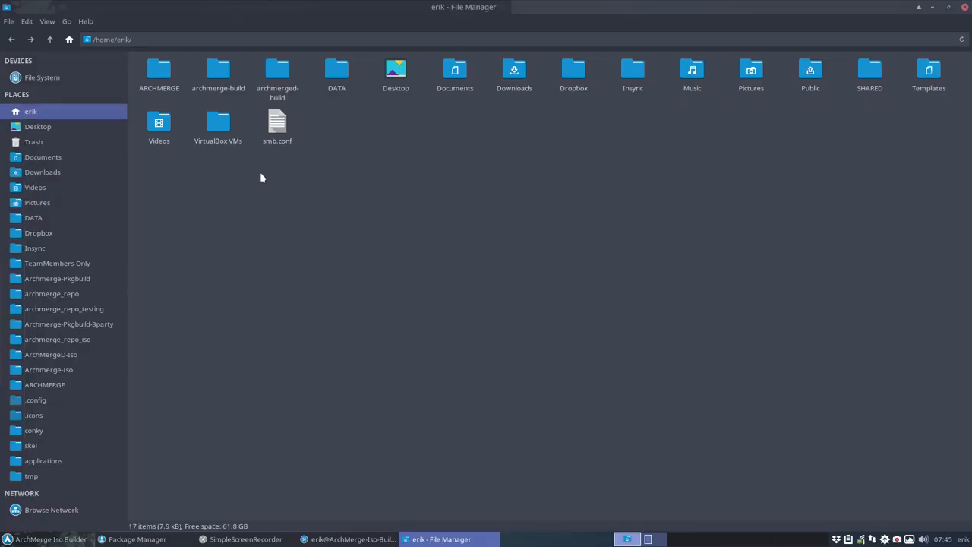
Browse into /etc in Thunar and open pamac.conf in Sublime Text.
click(42, 77)
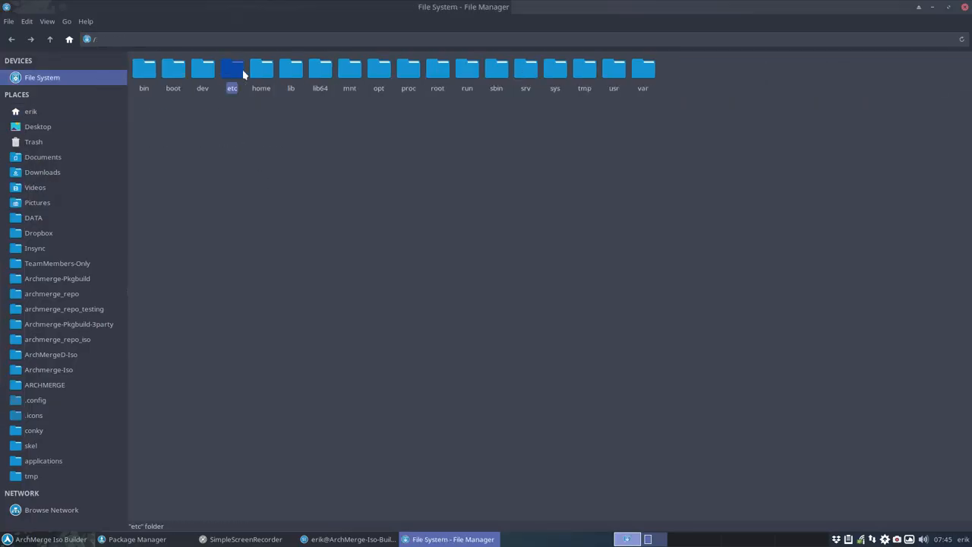
double_click(231, 68)
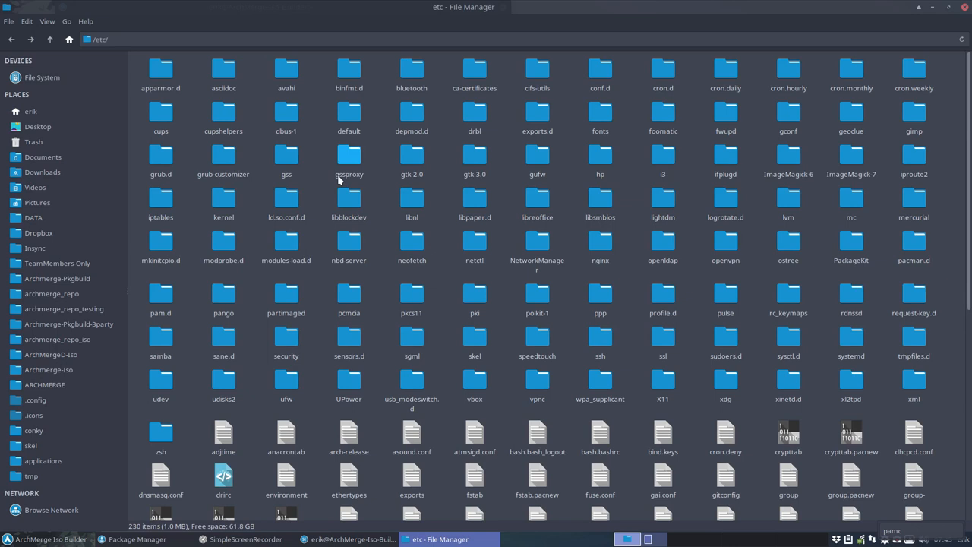
mouse_move(578, 444)
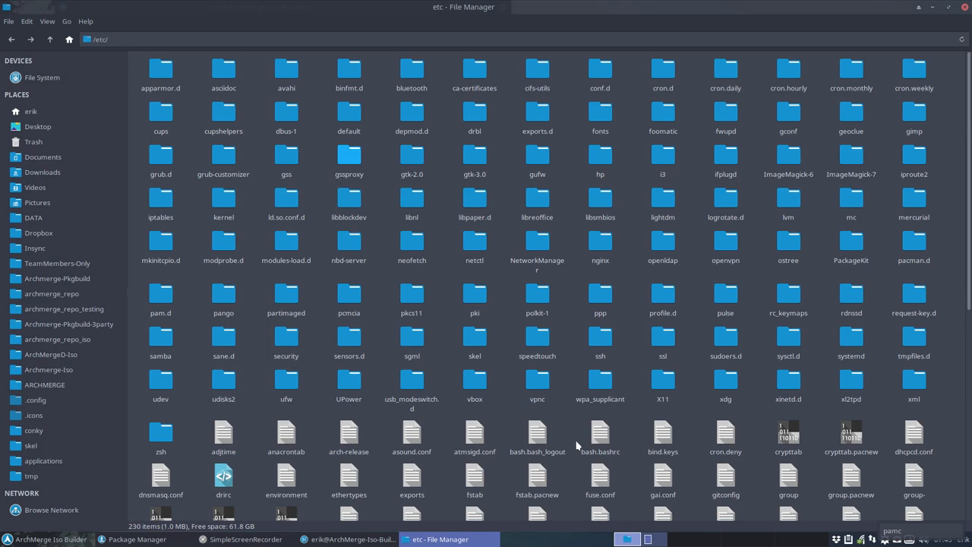
mouse_move(641, 463)
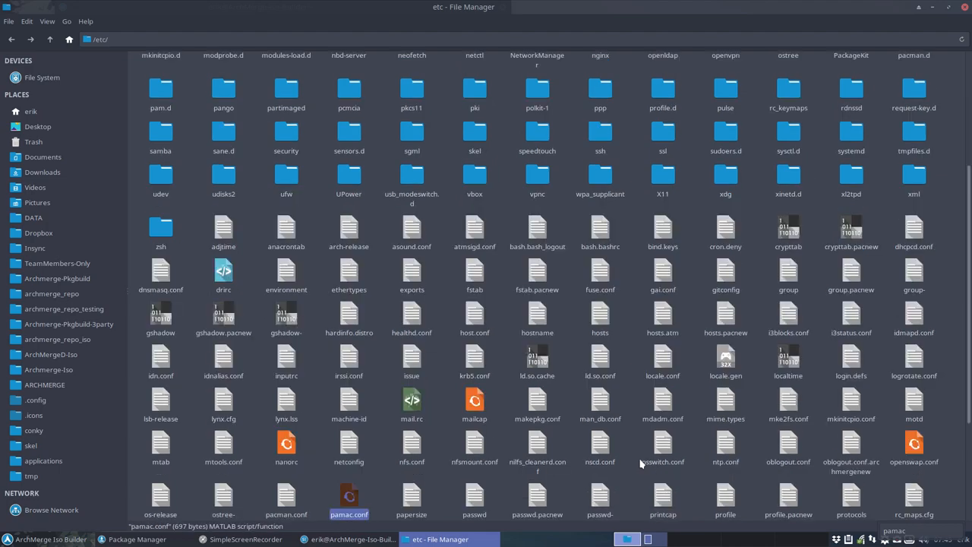
mouse_move(349, 500)
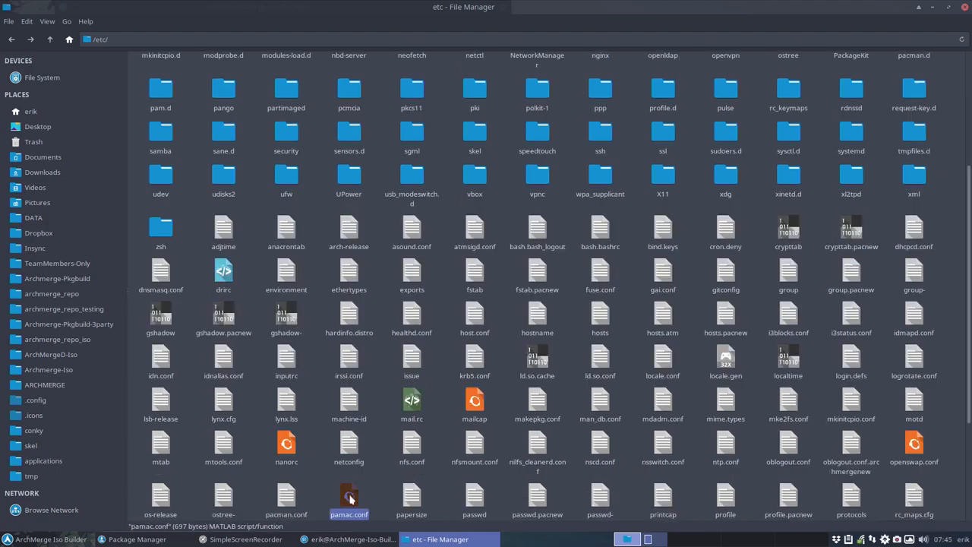
double_click(349, 496)
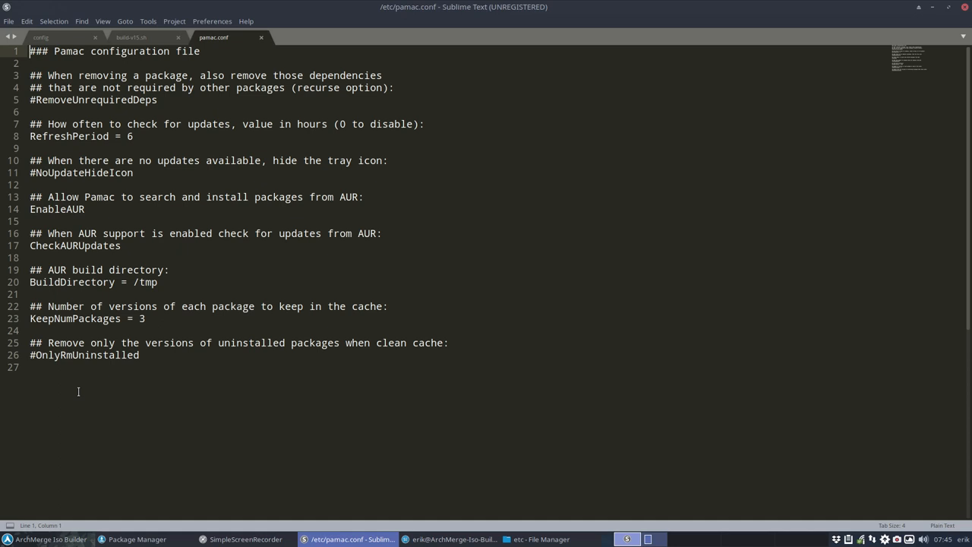
mouse_move(88, 341)
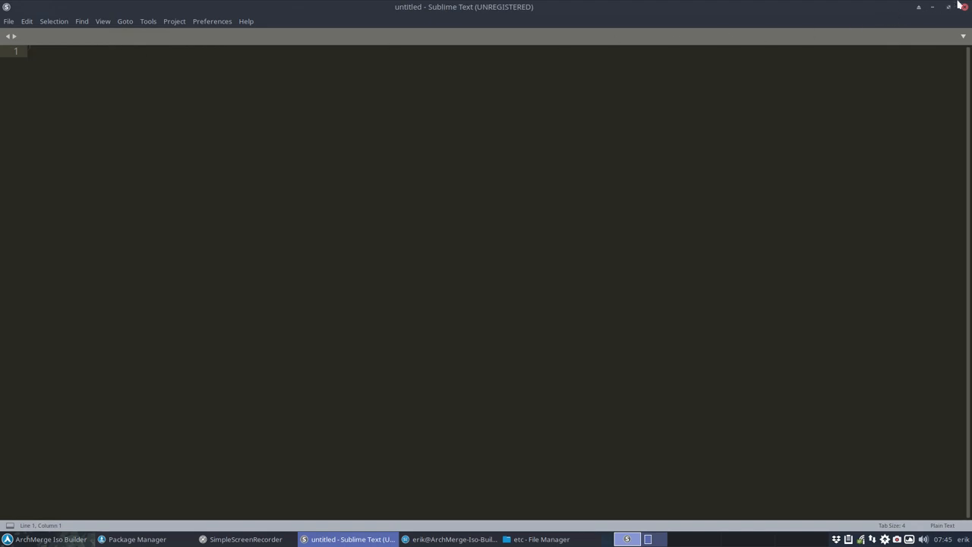
Quit Sublime Text, leaving only the Termite terminal on screen.
click(541, 538)
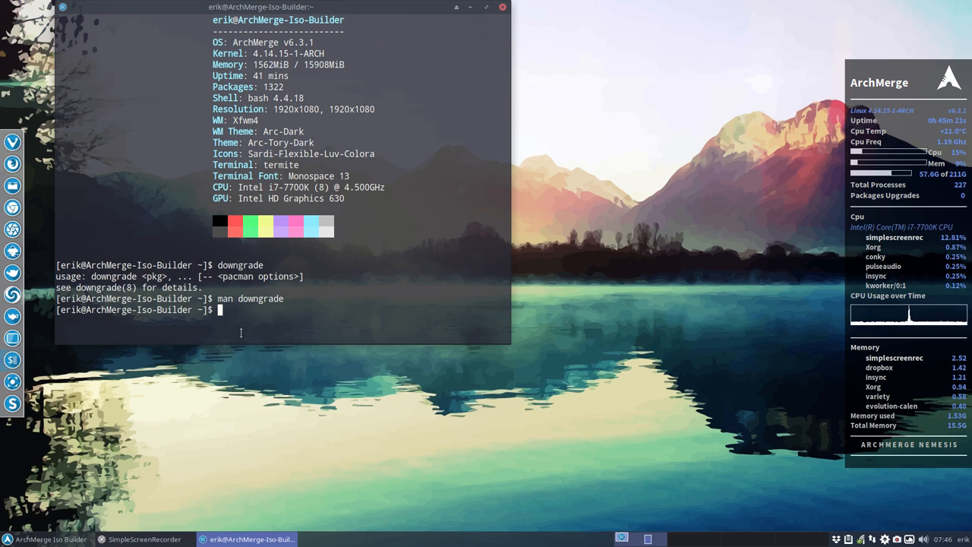
Run 'packer pamac' to list the AUR pamac packages, cancel with Ctrl+C, and begin typing downgrade.
text(packer)
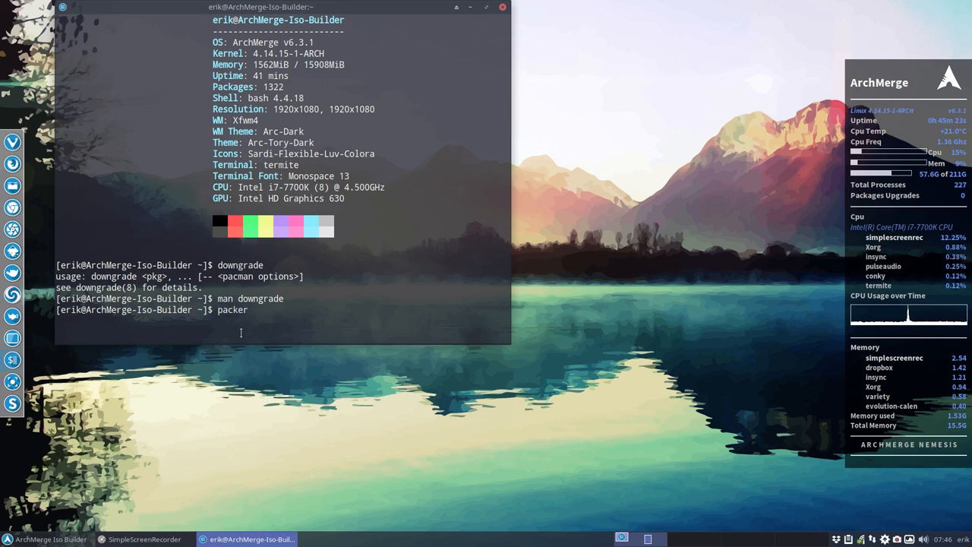
text(pamac)
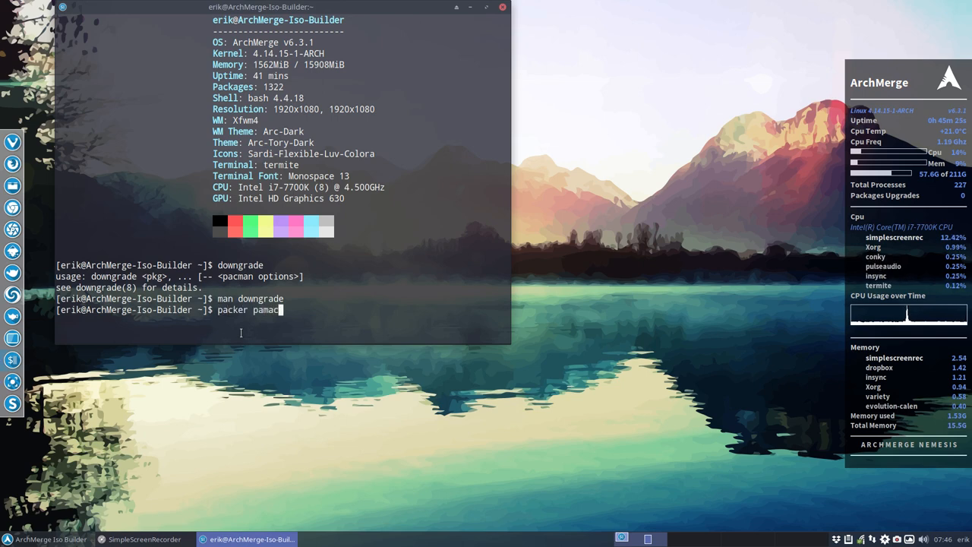
key(Return)
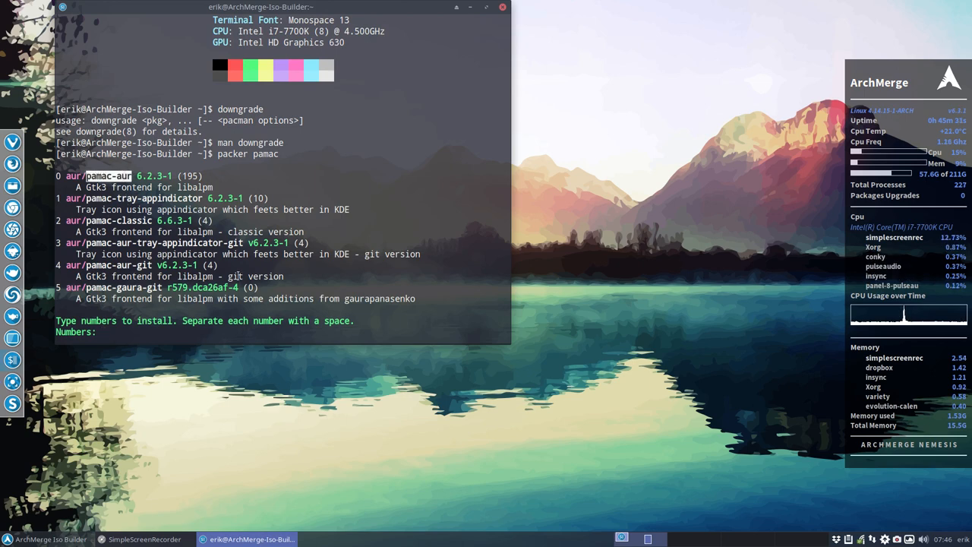
key(ctrl+c)
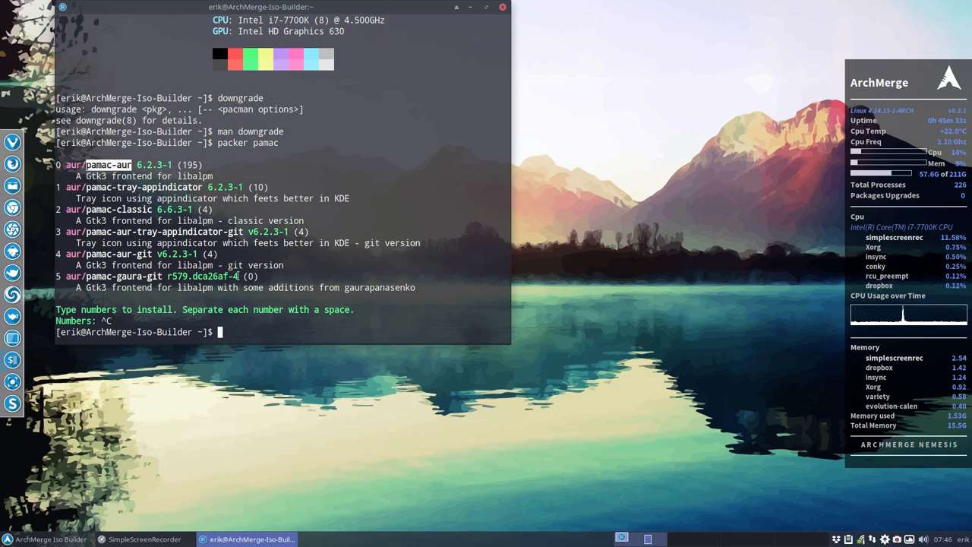
text(downg)
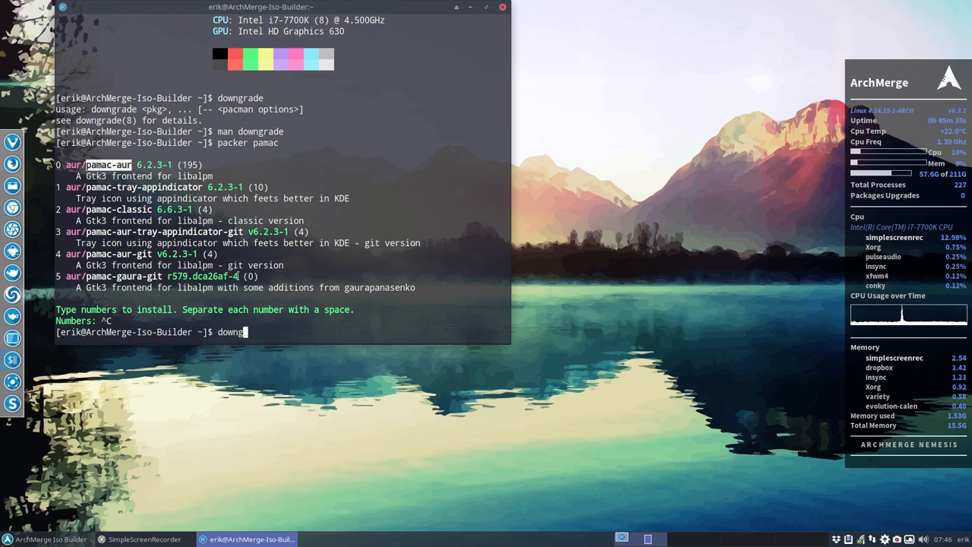
text(rade)
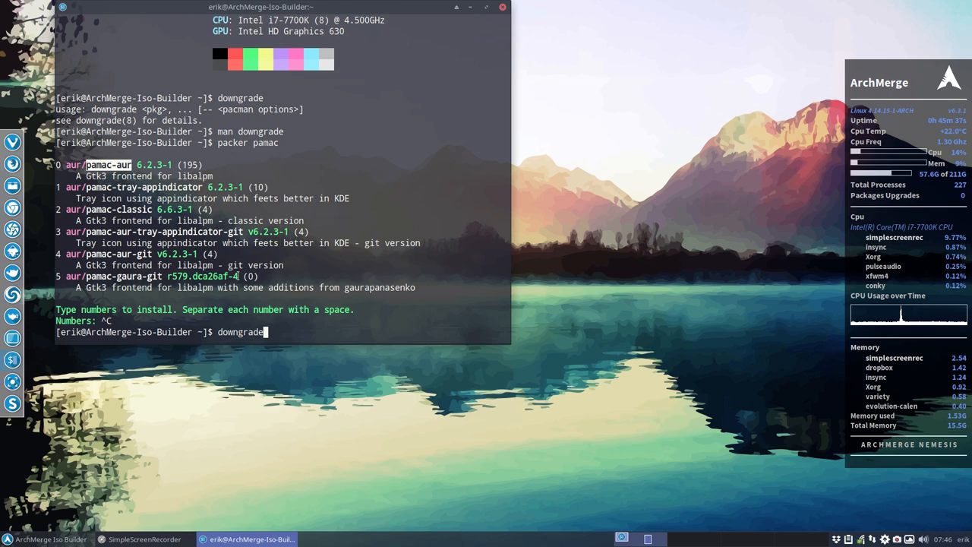
Run 'downgrade pamac-aur' with the sudo password, offering 6.2.3-1 → 6.2.2-1.
text(pa)
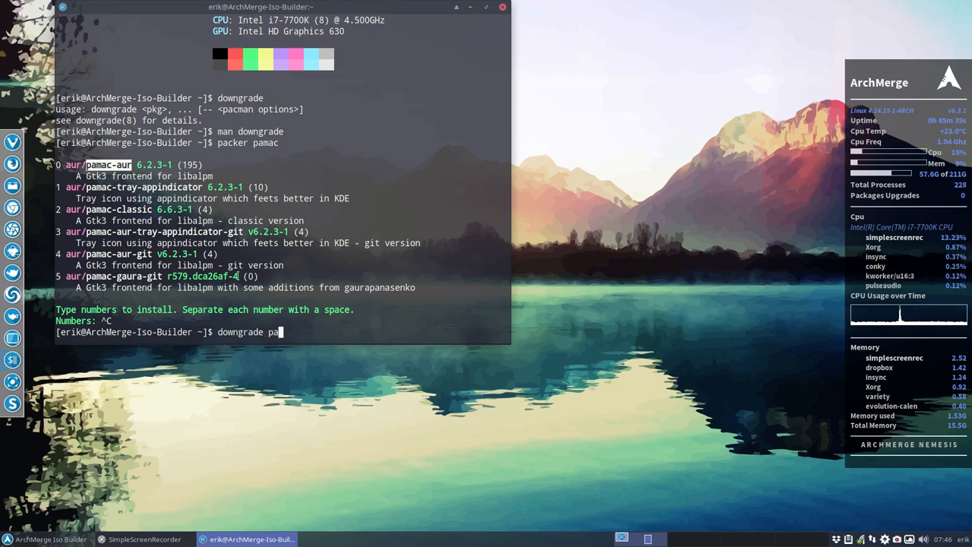
text(mac-aur)
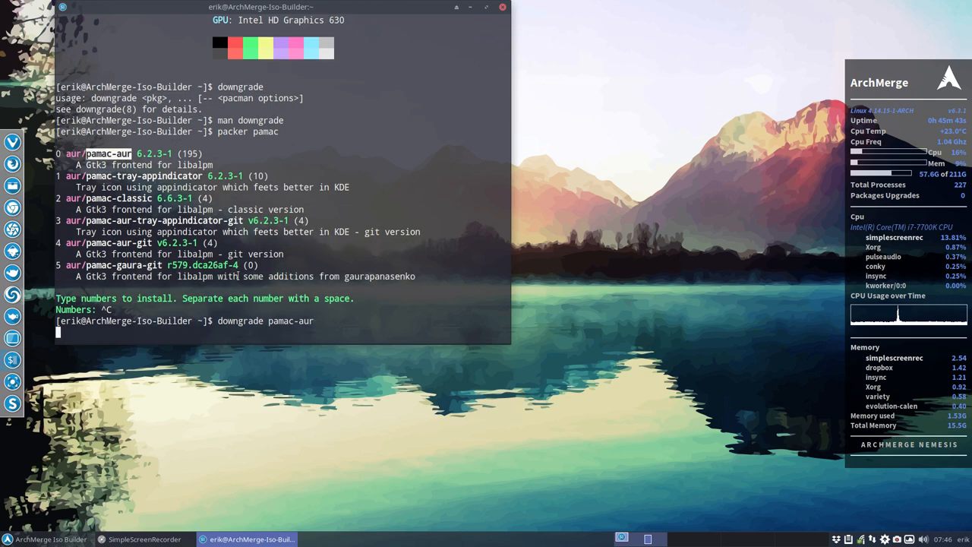
key(Return)
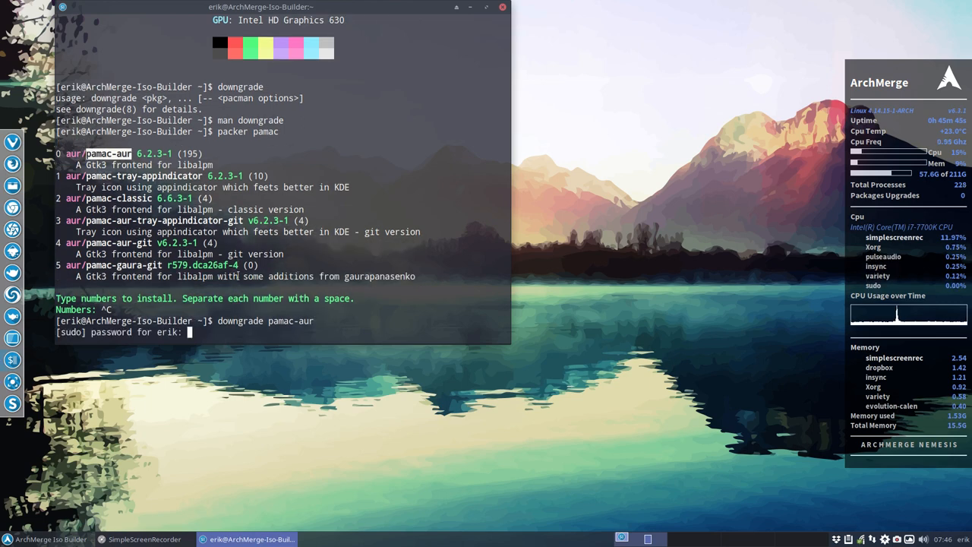
key(Return)
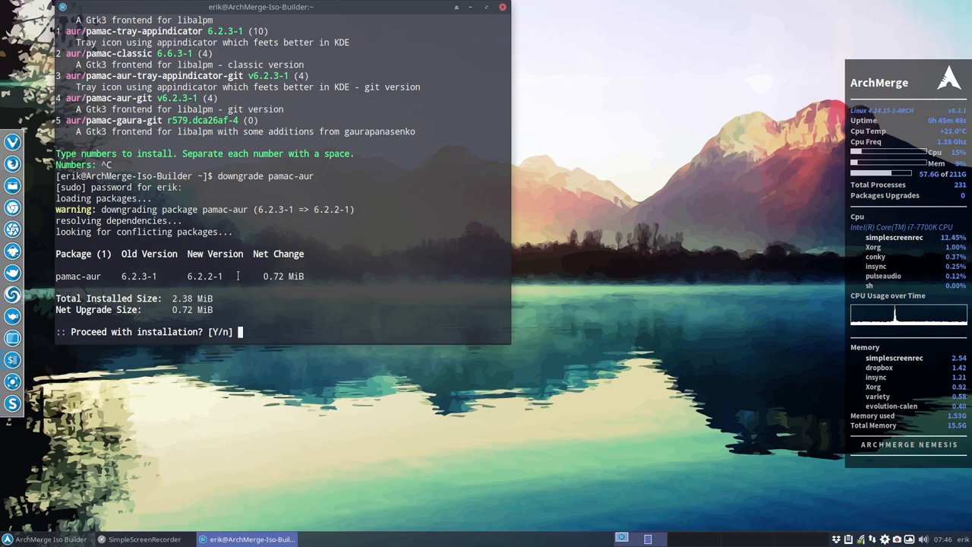
mouse_move(12, 183)
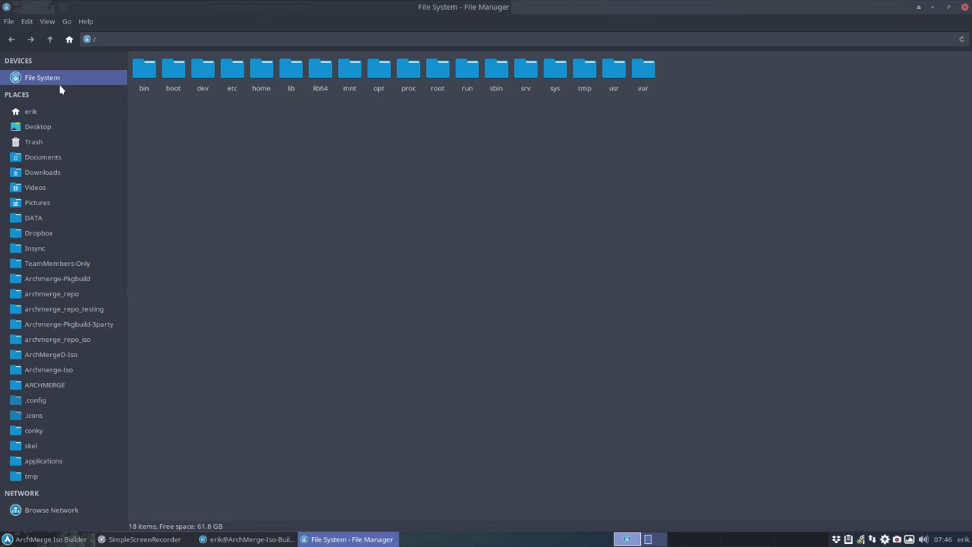
mouse_move(643, 68)
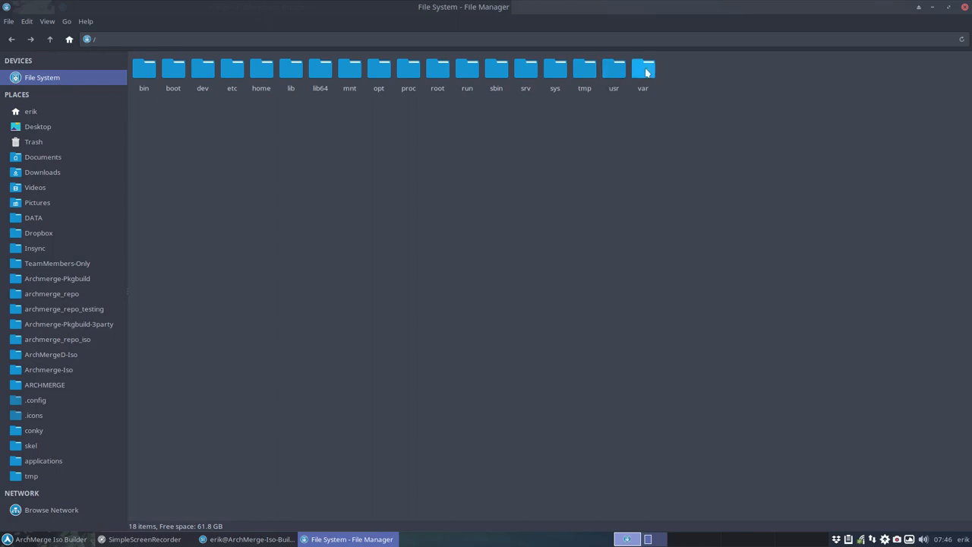
Browse to /var/cache/pacman/pkg in Thunar and scroll through the cached packages.
double_click(642, 69)
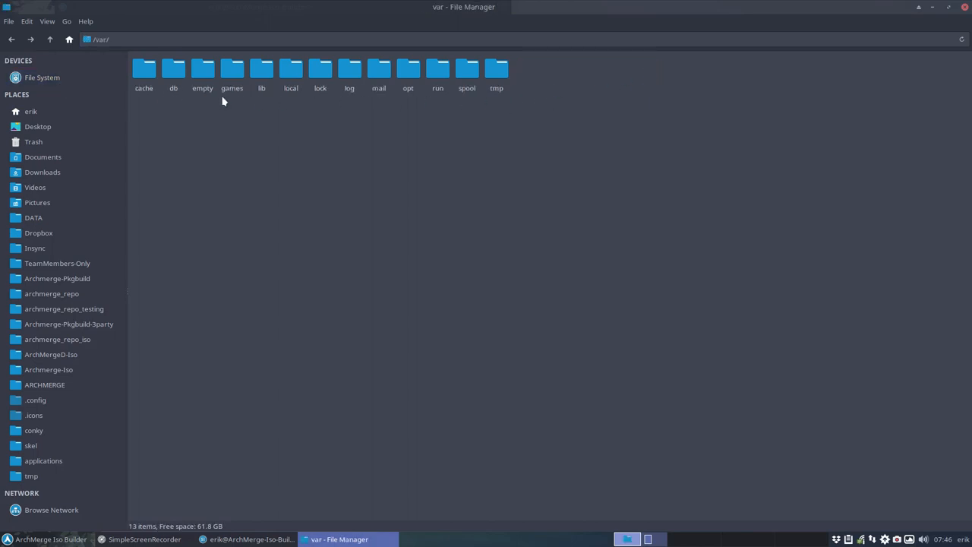
double_click(144, 68)
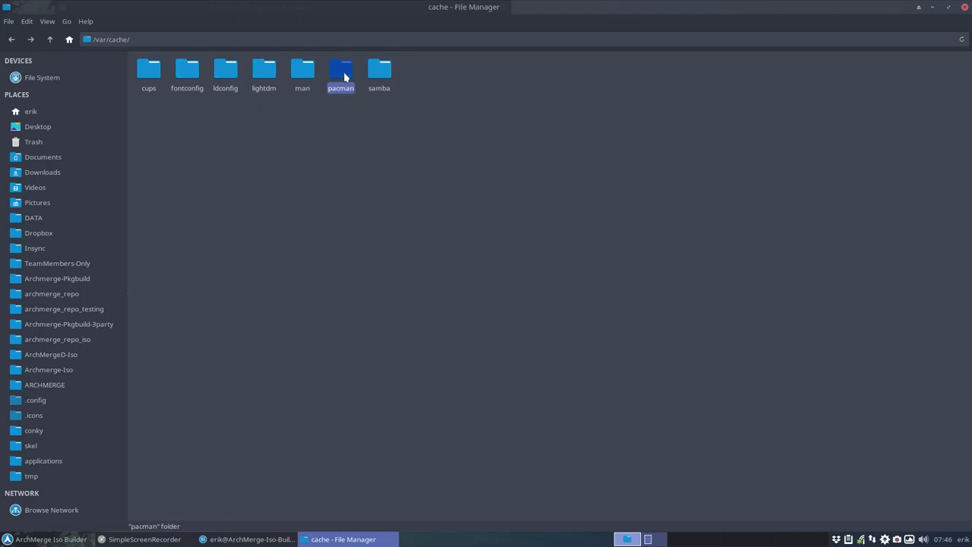
double_click(341, 73)
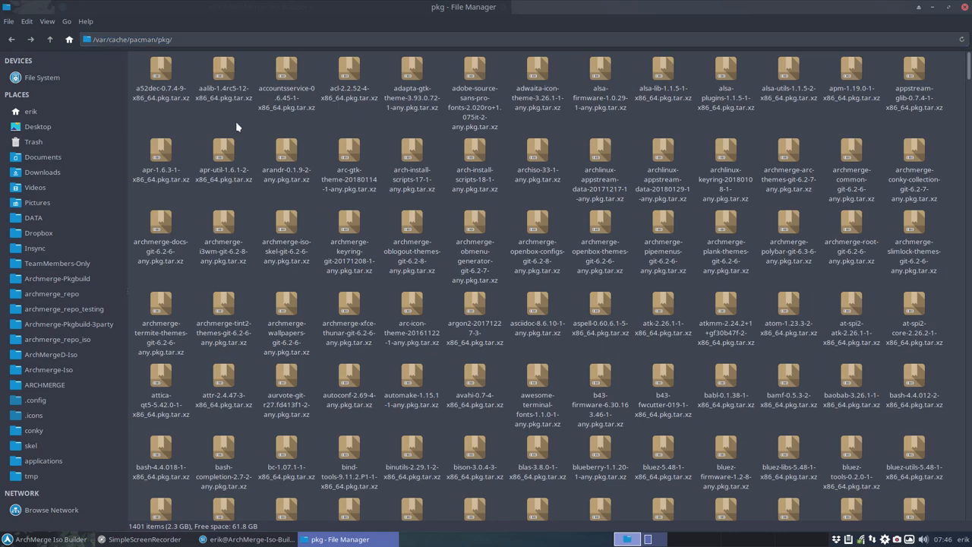
scroll(down, 3)
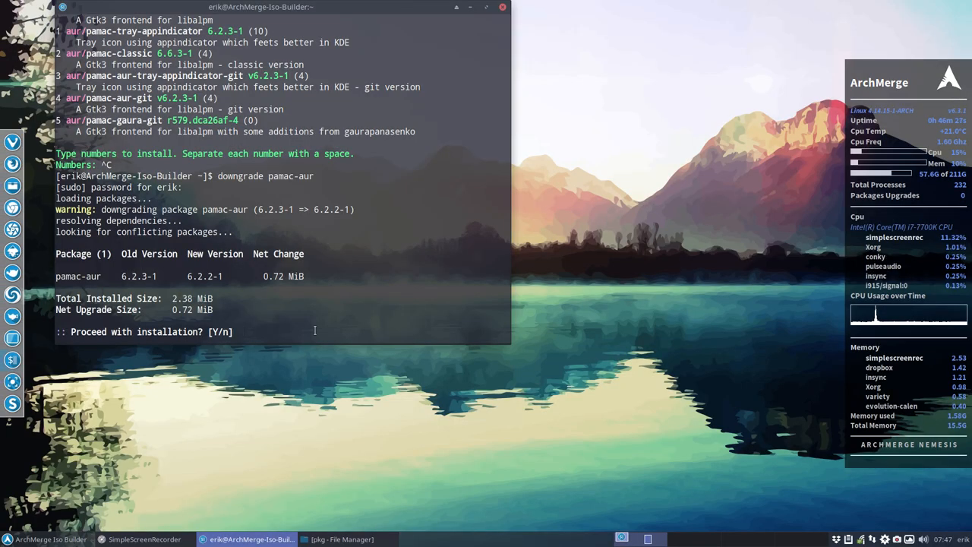
Answer y to proceed with installing pamac-aur 6.2.2-1, reaching the IgnorePkg question.
text(y)
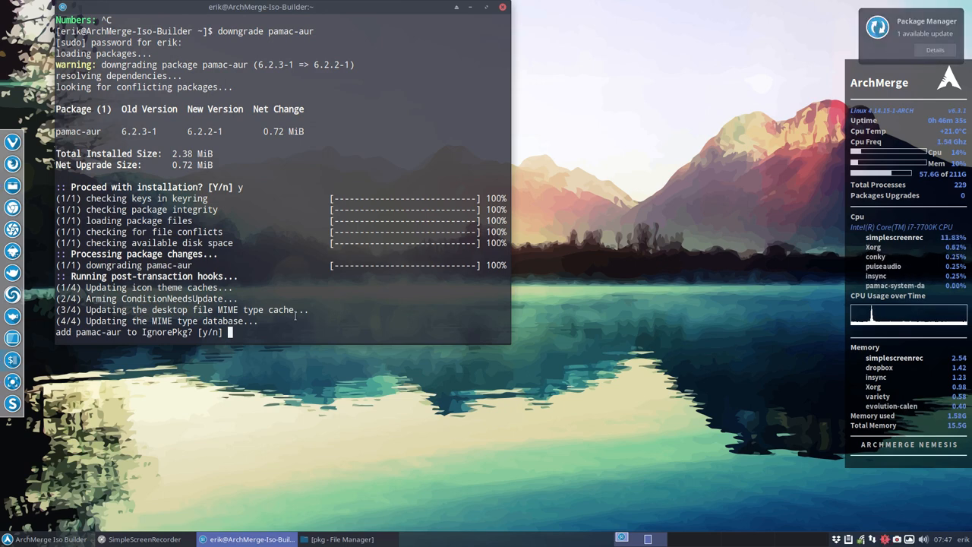
click(338, 540)
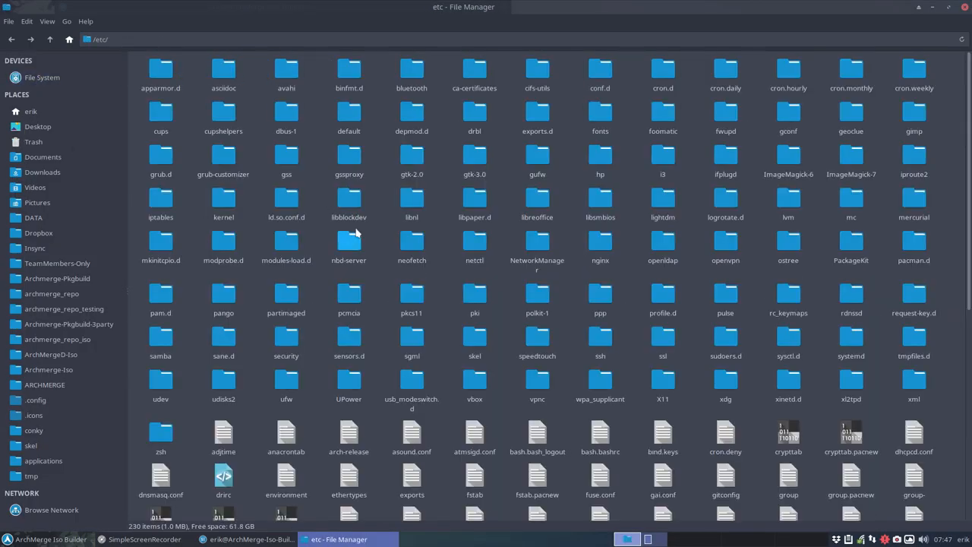
Open pacman.conf from the /etc folder in the Atom editor.
click(913, 243)
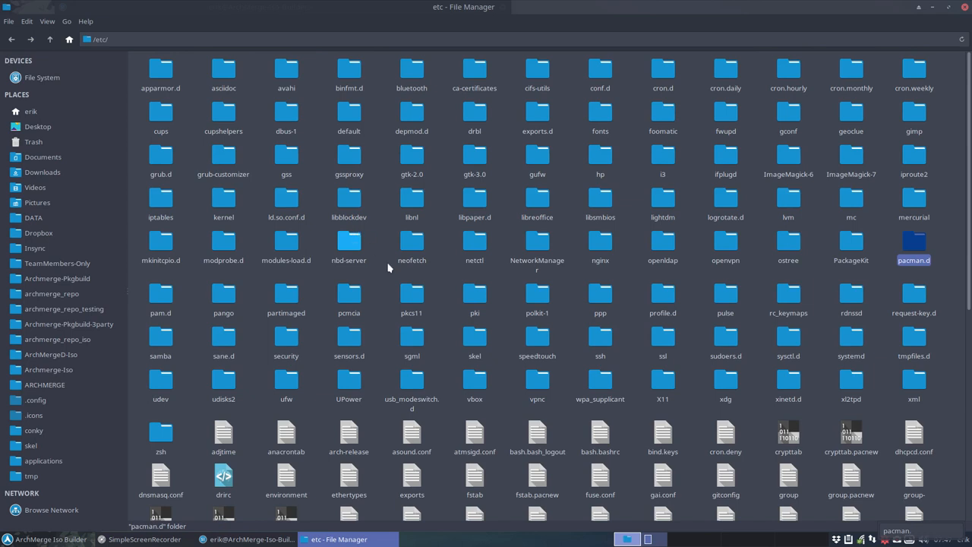
mouse_move(538, 298)
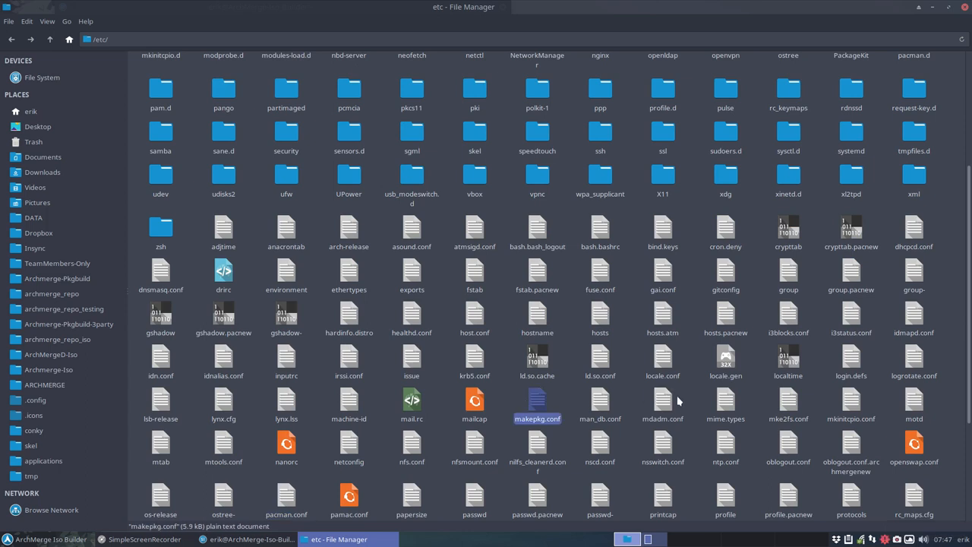
mouse_move(452, 524)
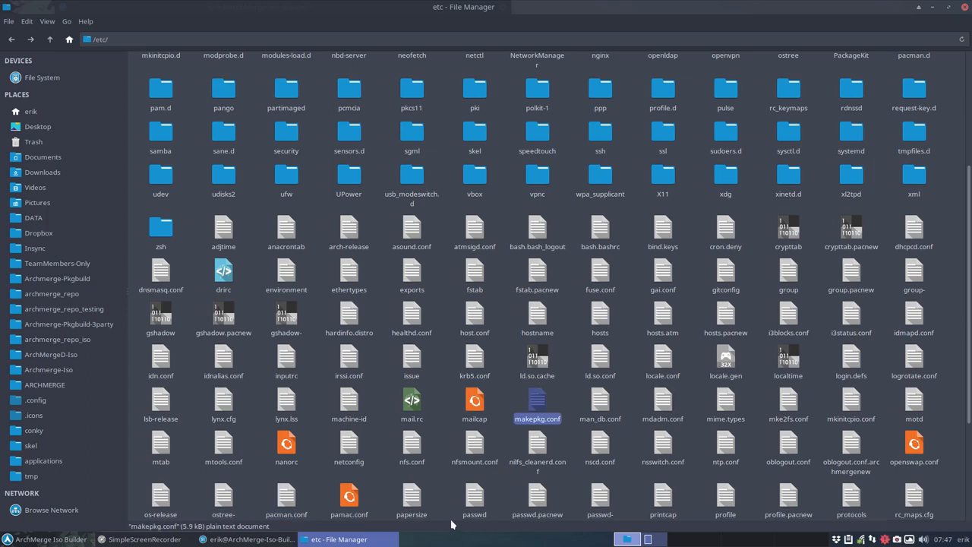
click(287, 501)
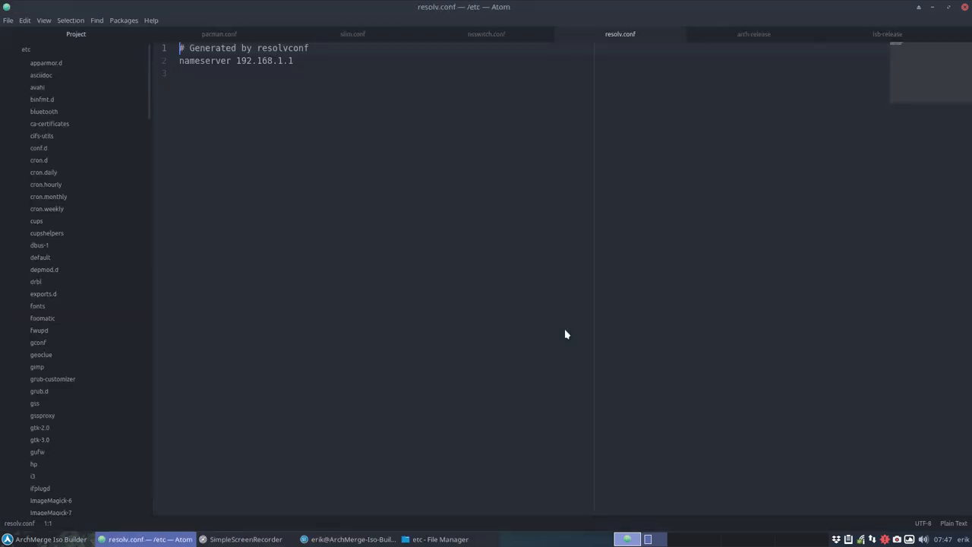
Show pacman.conf's line 25 in Atom, where IgnorePkg lists only ckbcomp.
click(220, 33)
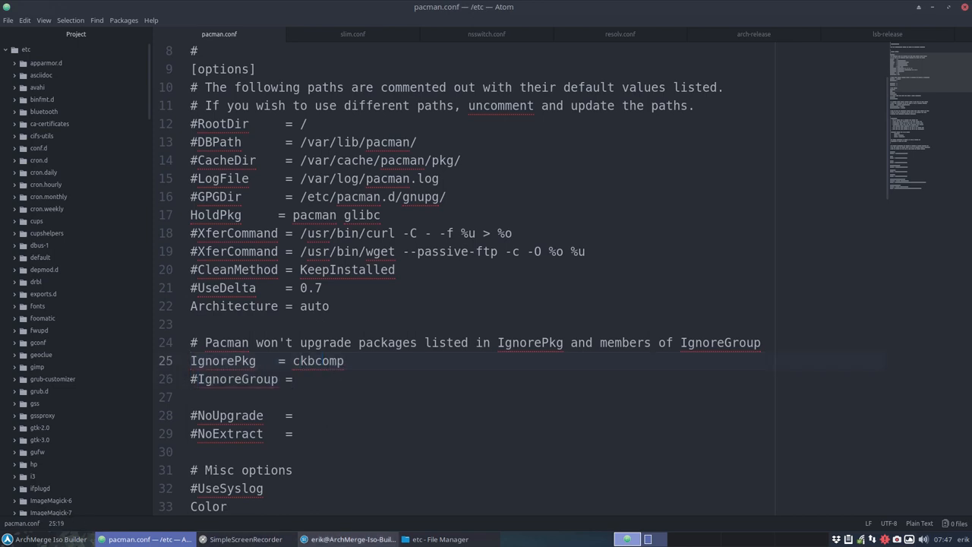
click(321, 361)
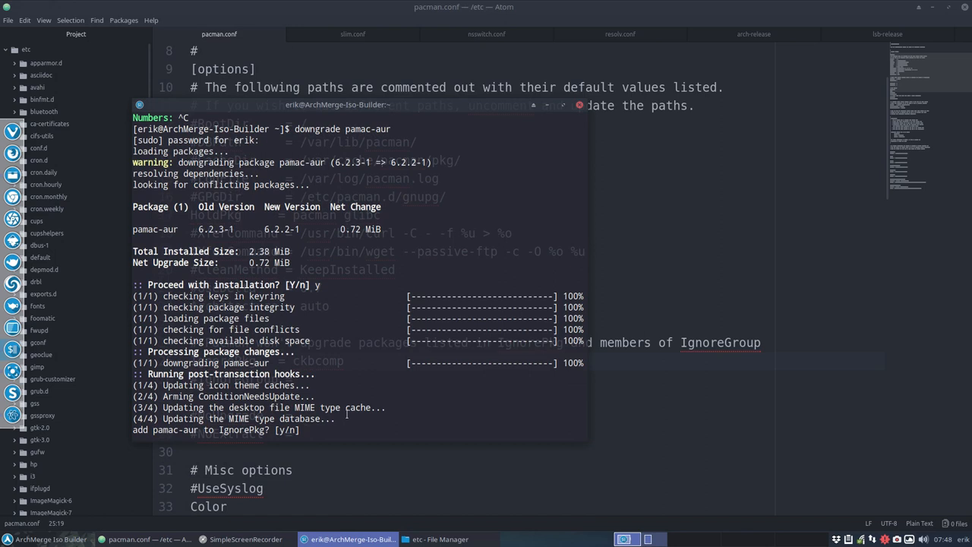
Answer y to add pamac-aur to IgnorePkg, verify it beside ckbcomp, and launch Pamac.
text(y)
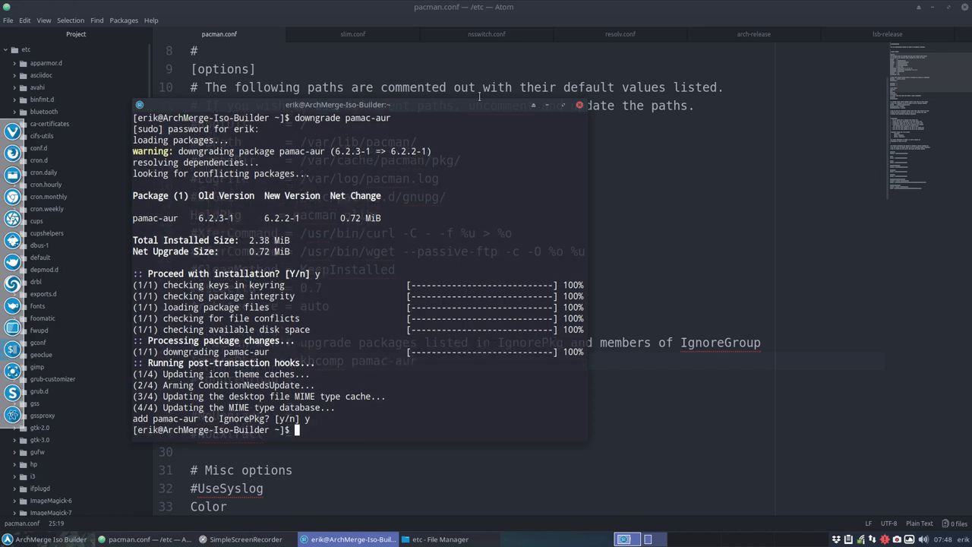
drag(338, 105, 486, 379)
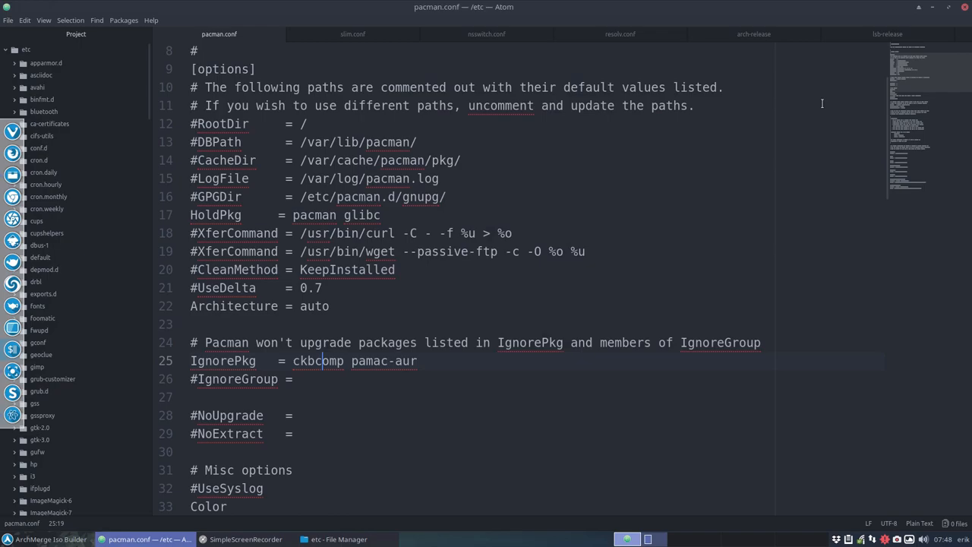
click(237, 538)
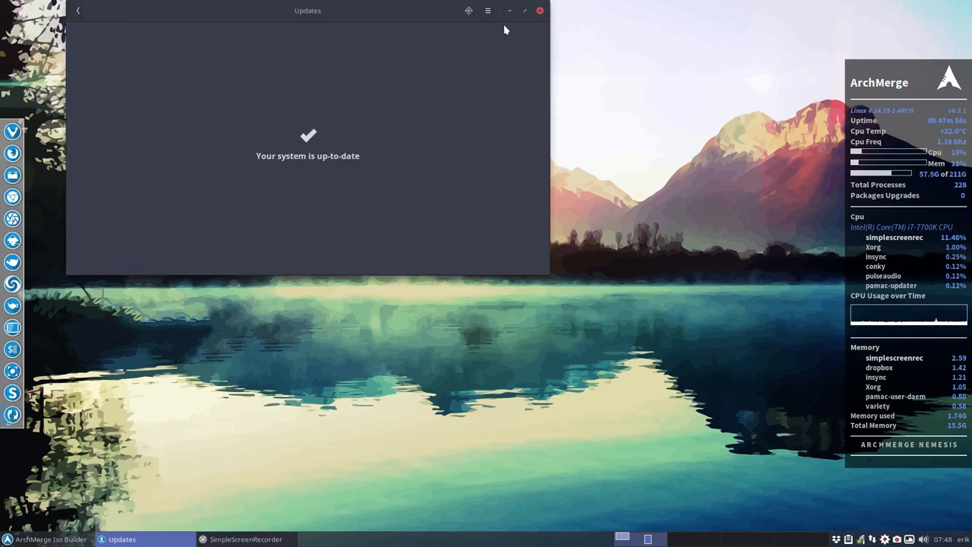
mouse_move(541, 11)
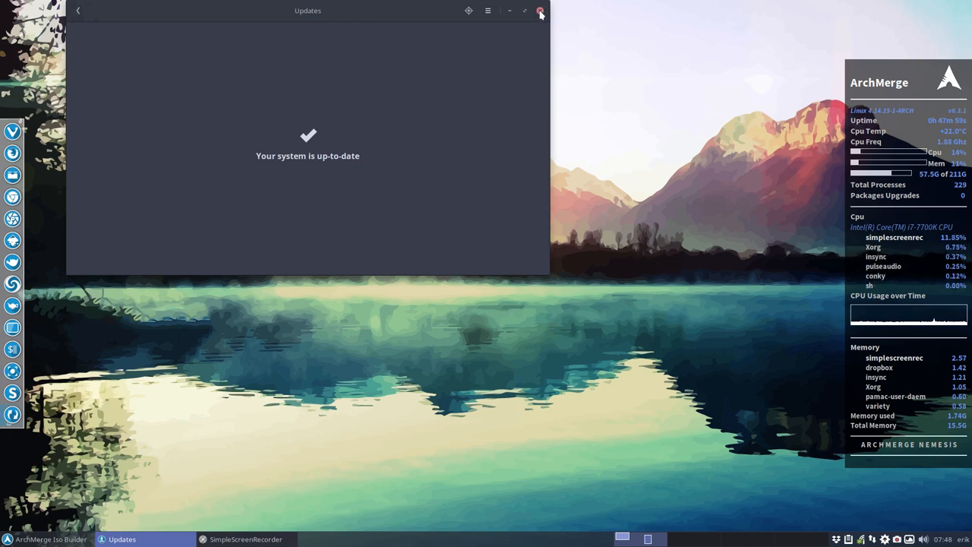
Close Pamac's Updates window after it reports the system up-to-date.
click(540, 10)
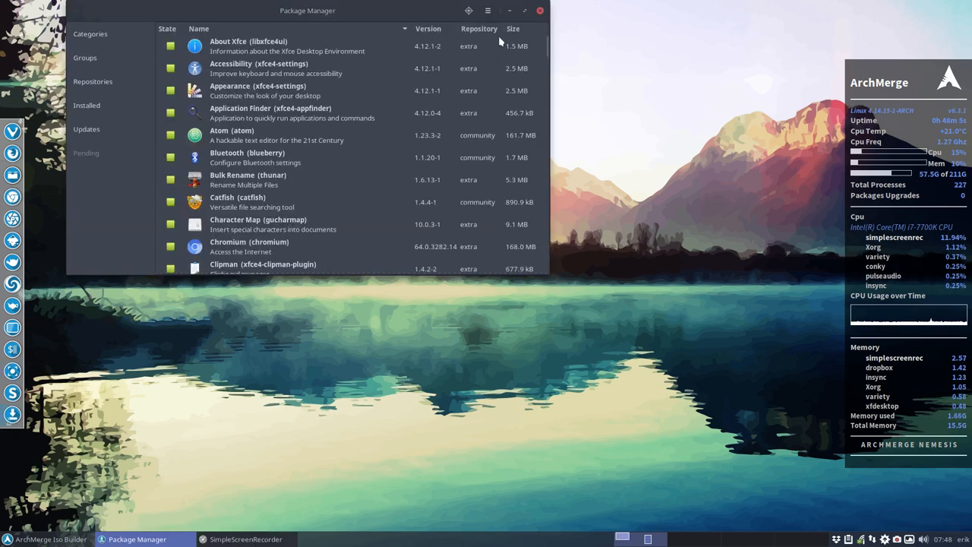
Check Pamac's About dialog reports version 6.2.2-1 and close it.
click(488, 10)
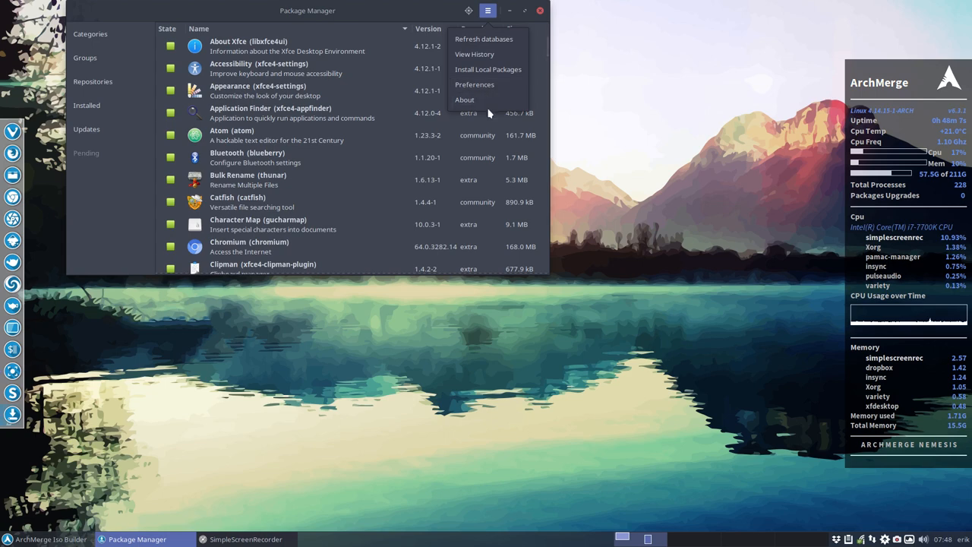
click(464, 99)
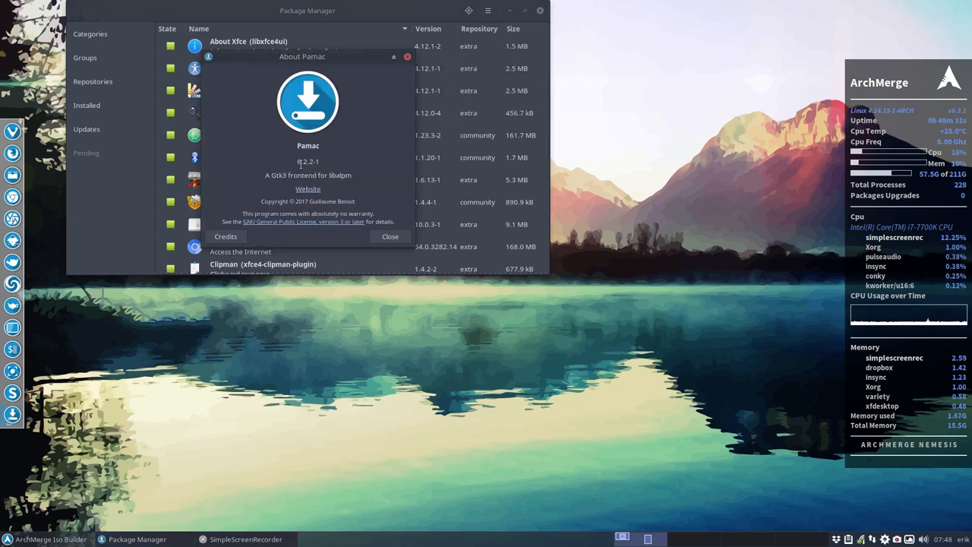
double_click(307, 161)
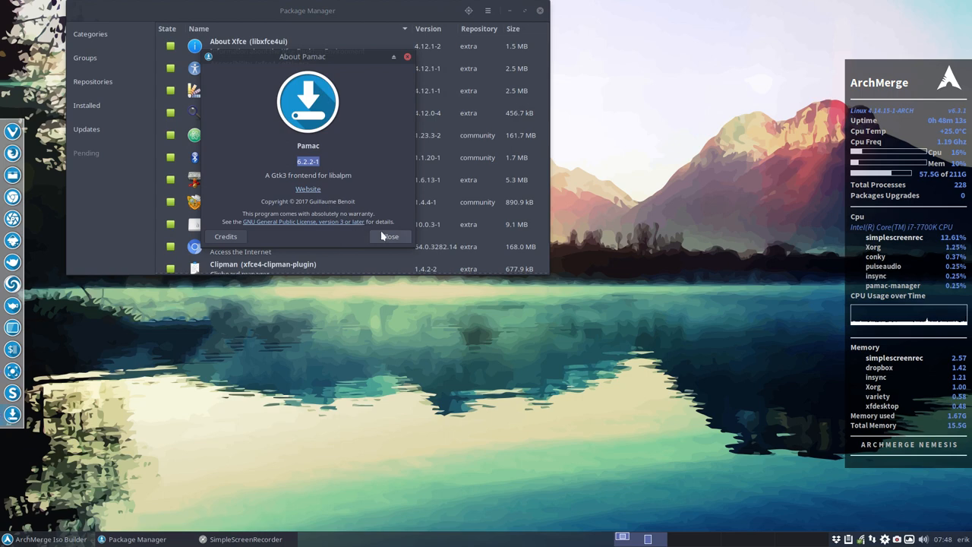
click(488, 10)
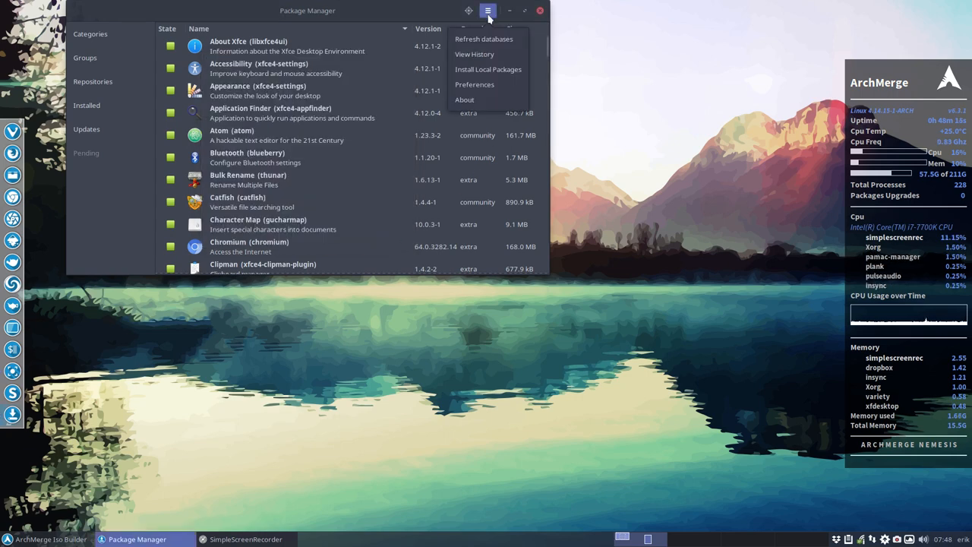
Request Pamac's Preferences from the menu, then close the Package Manager window.
click(484, 38)
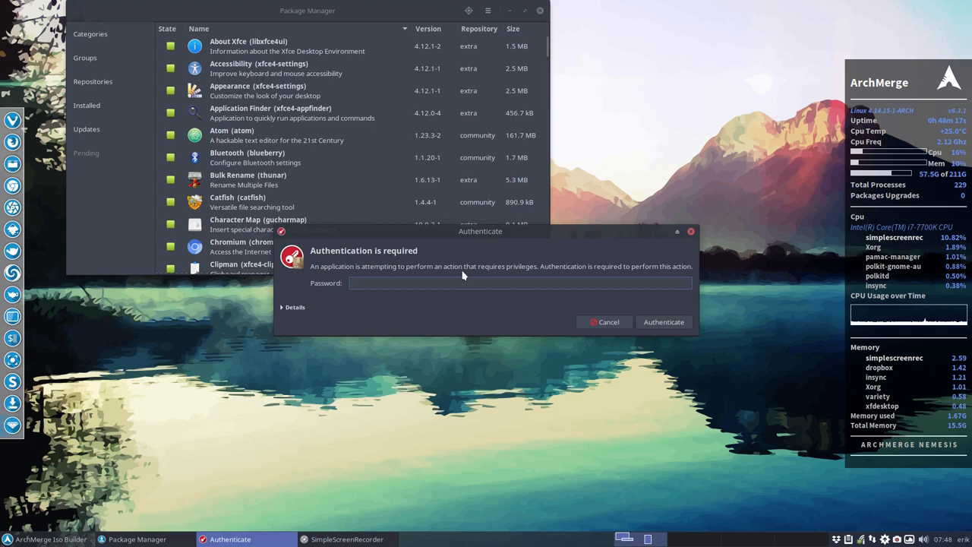
click(604, 321)
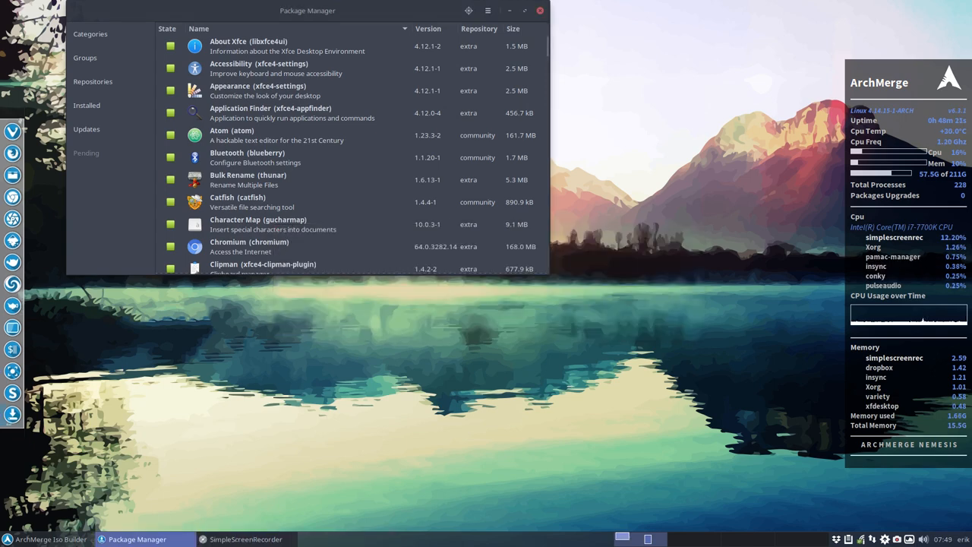
click(539, 10)
text(pacm)
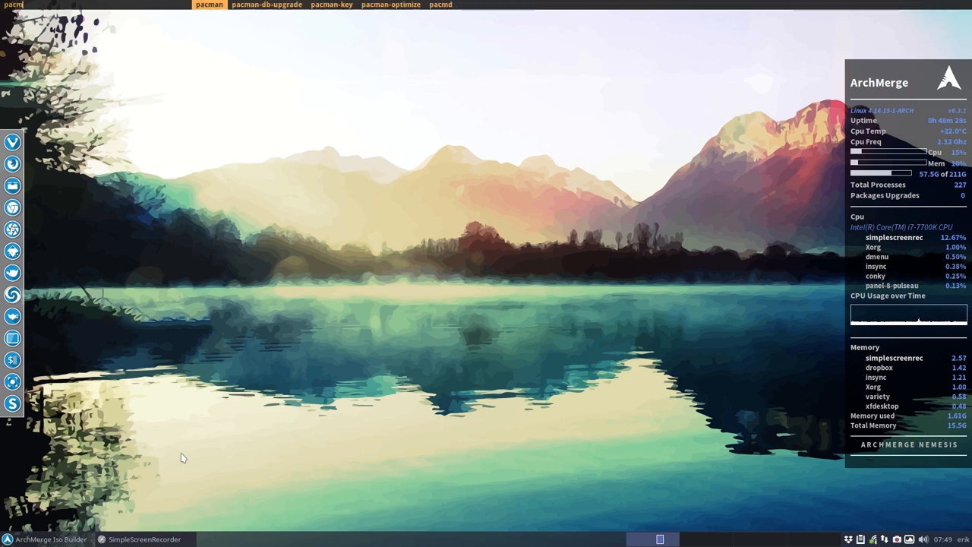
Reopen the Package Manager from the Pamac tray icon.
text(pamac)
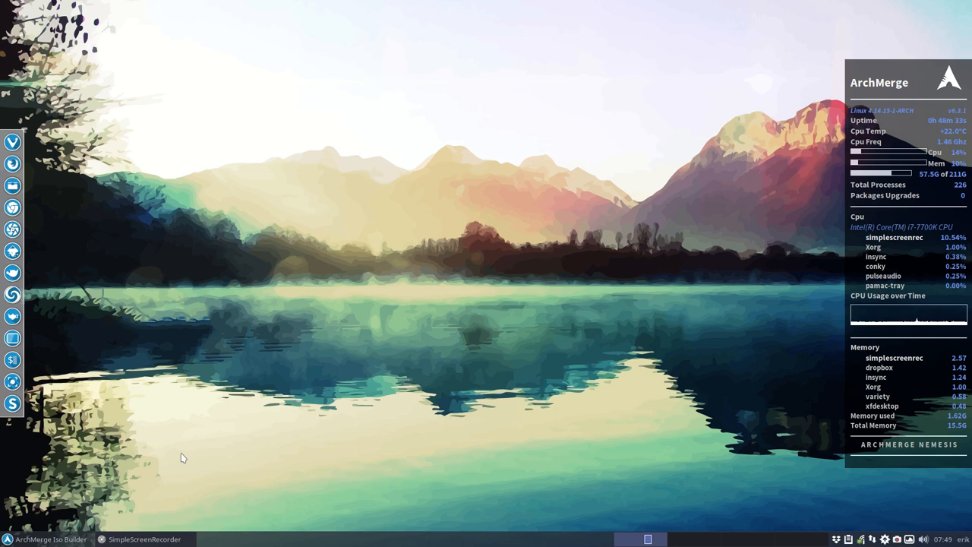
right_click(905, 537)
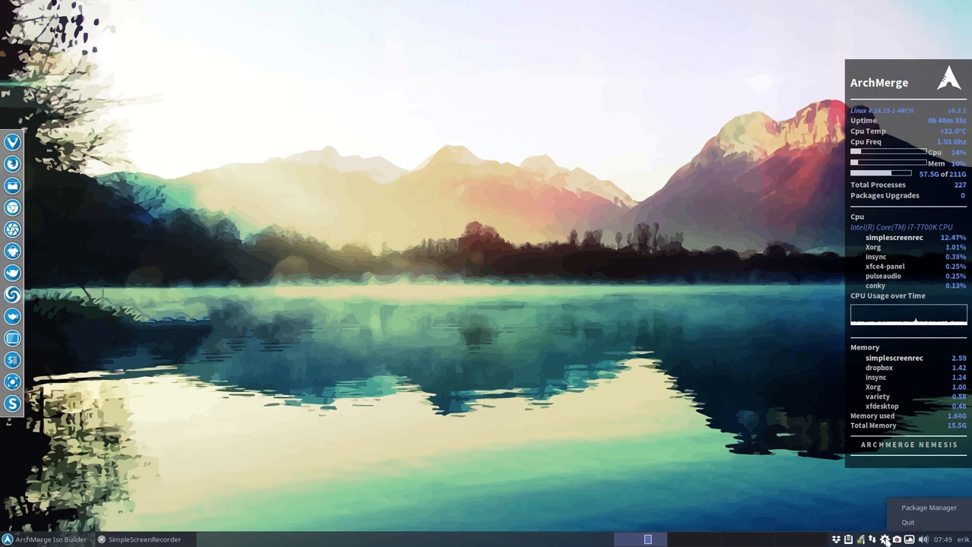
click(929, 508)
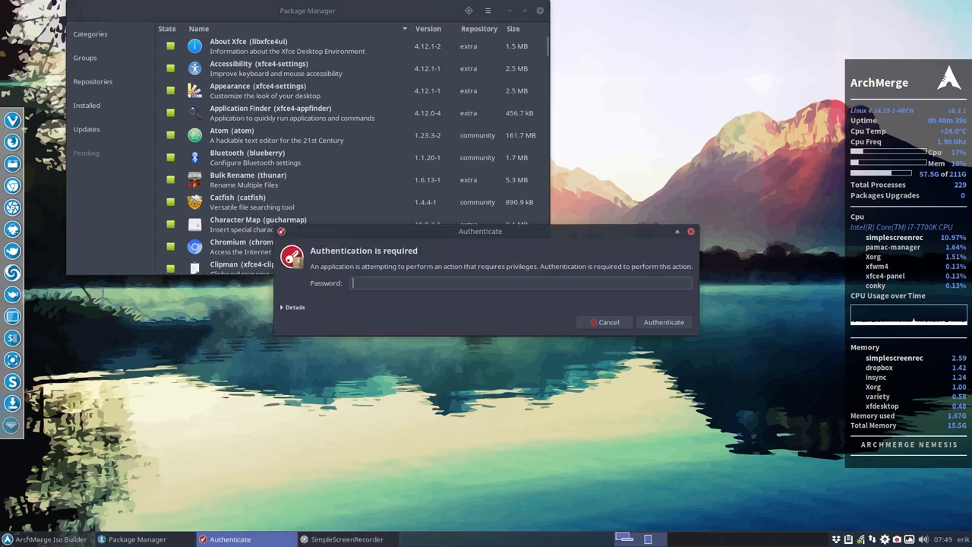
Authenticate with the password to show Preferences listing pamac-aur and ckbcomp as ignored upgrades.
text(••••)
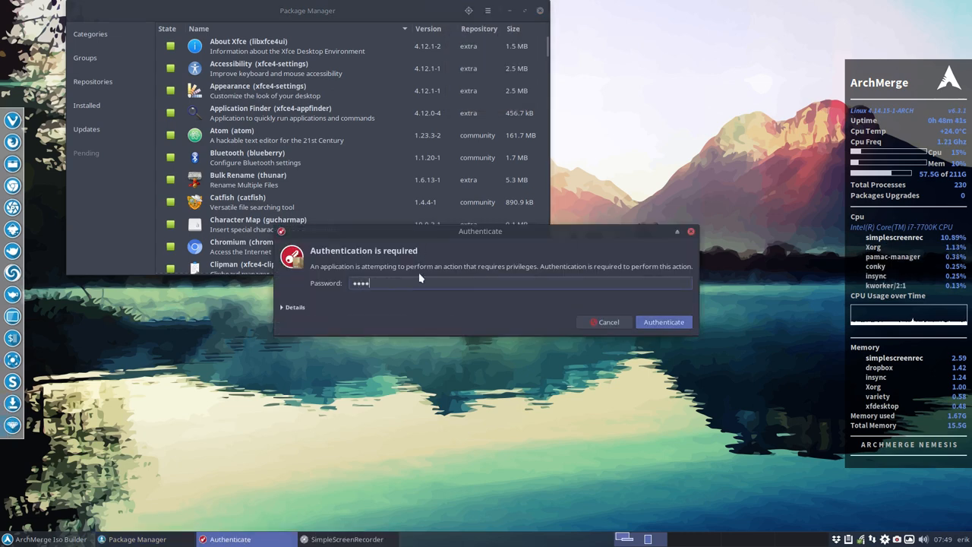
click(663, 322)
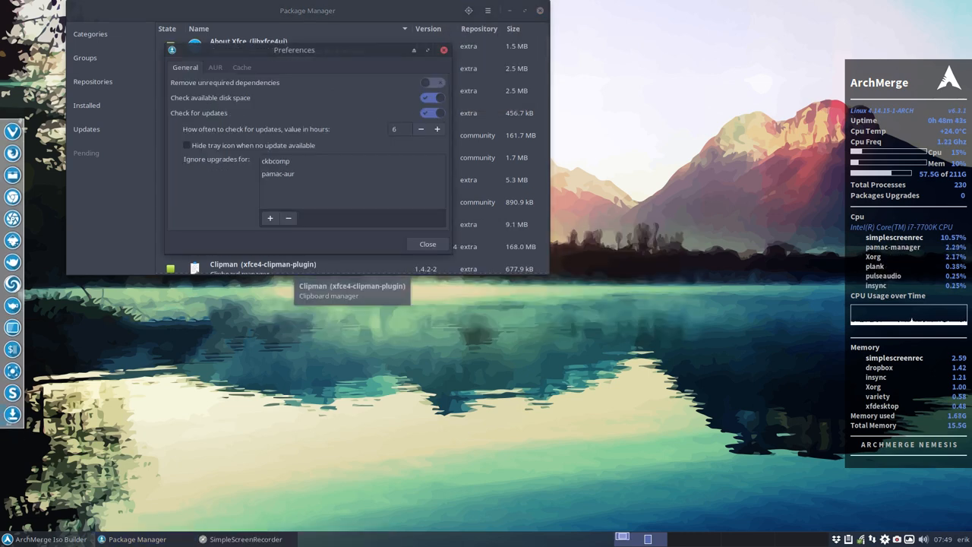
drag(294, 49, 487, 200)
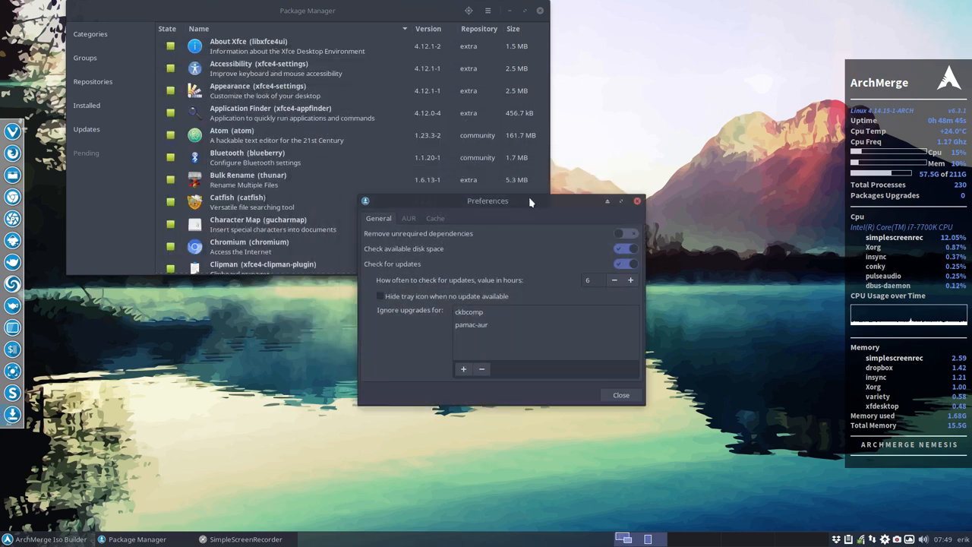